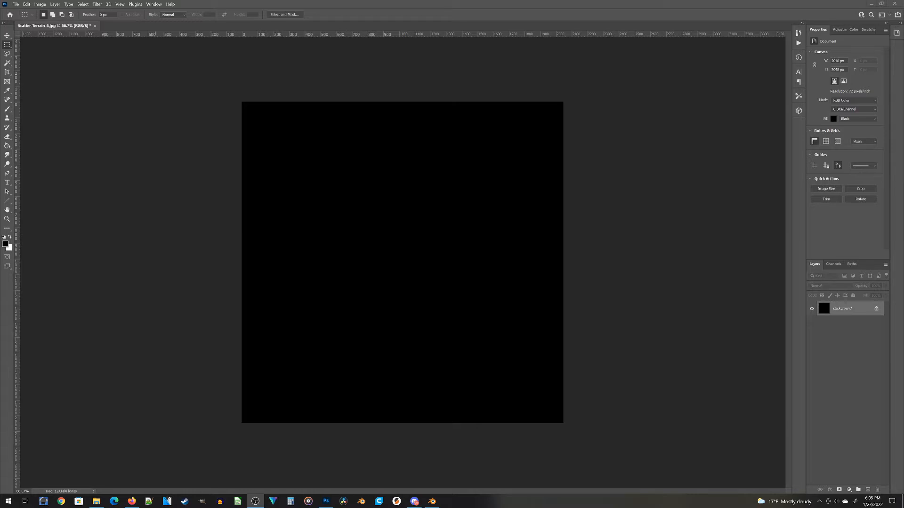
mouse_move(252, 60)
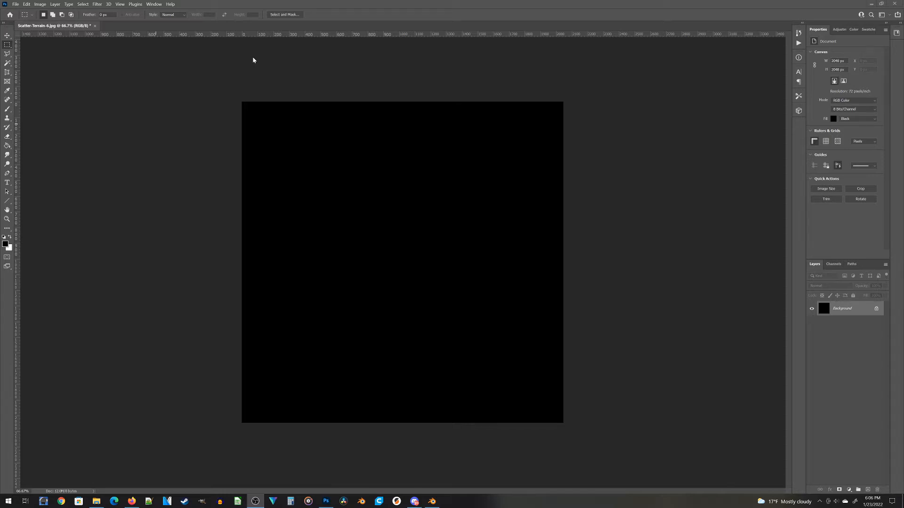
Step: Switch to the Brush tool and bring up the brush presets to choose Soft Round
left_click(7, 109)
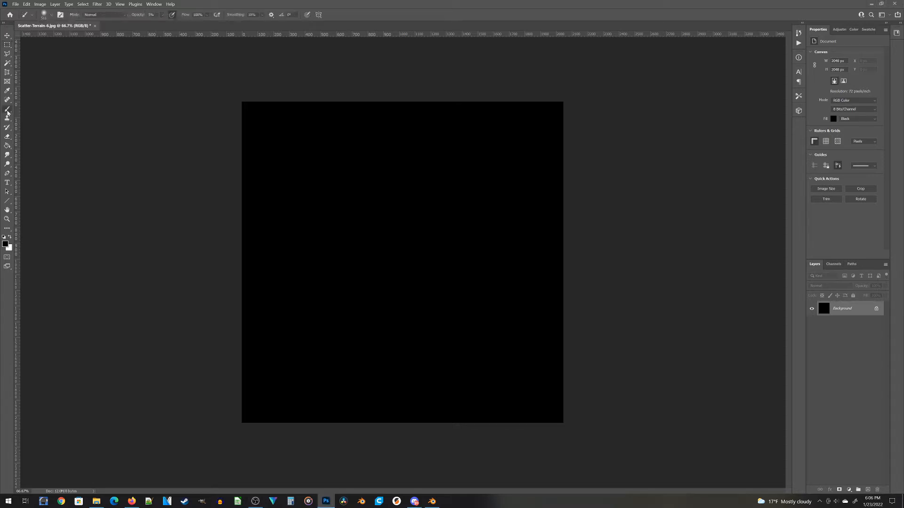
left_click(57, 14)
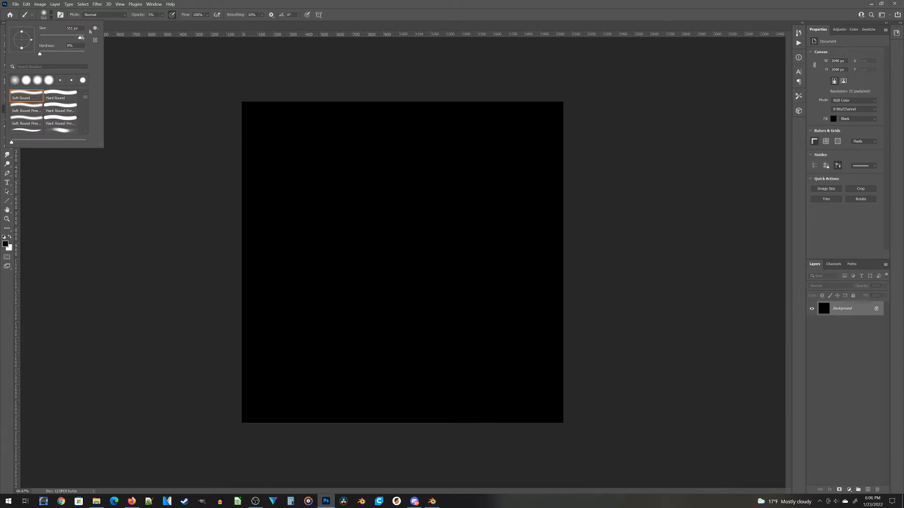
mouse_move(33, 53)
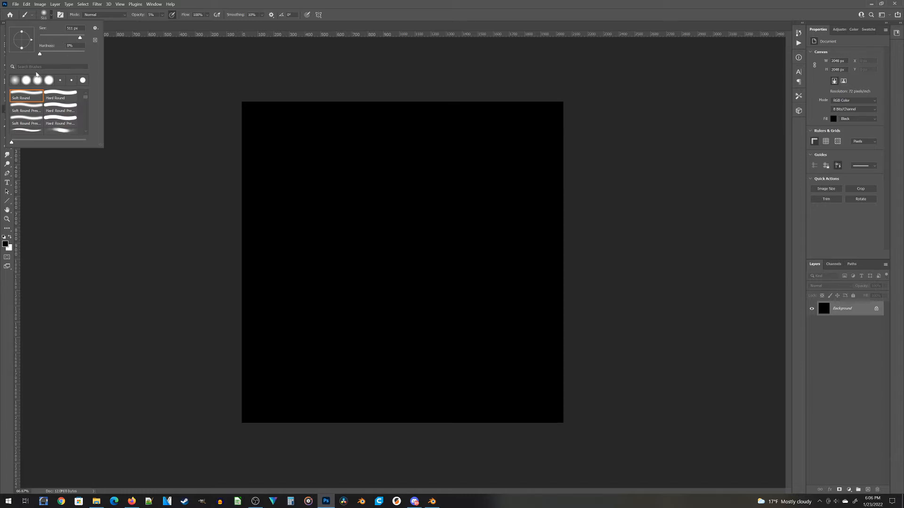
mouse_move(446, 3)
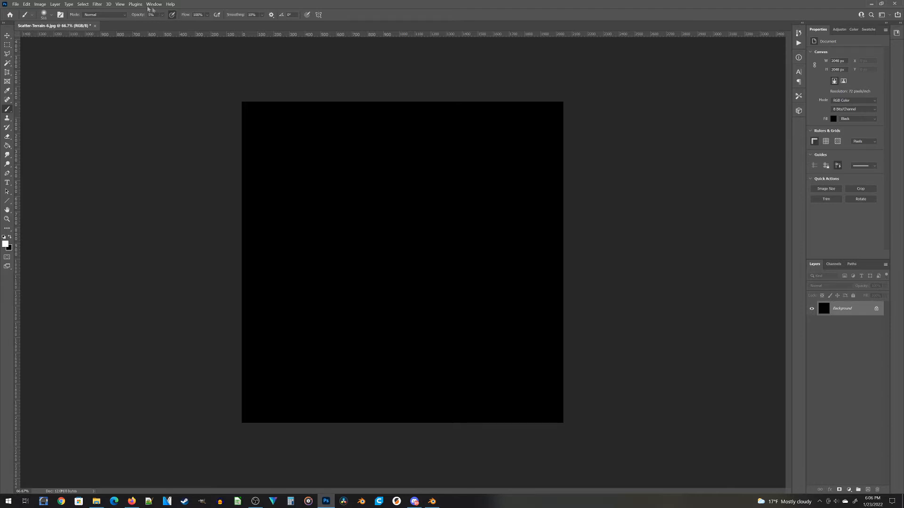
mouse_move(291, 158)
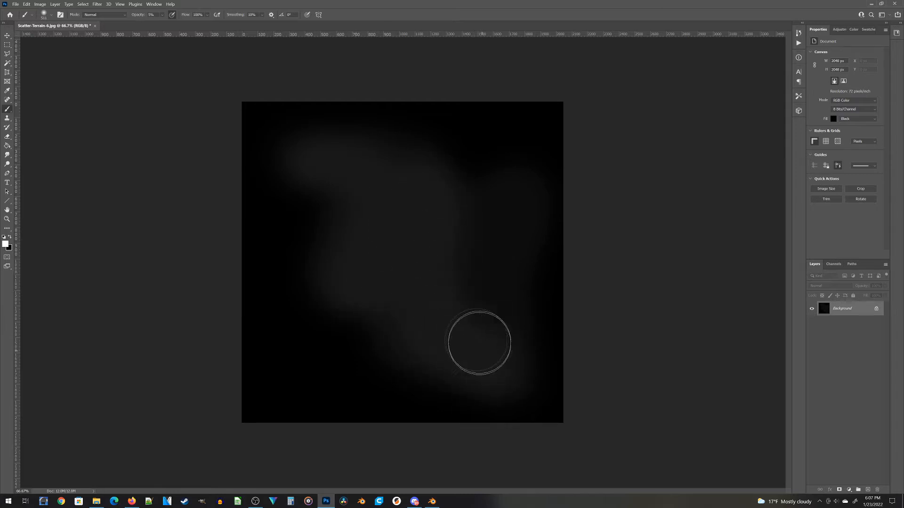
mouse_move(518, 207)
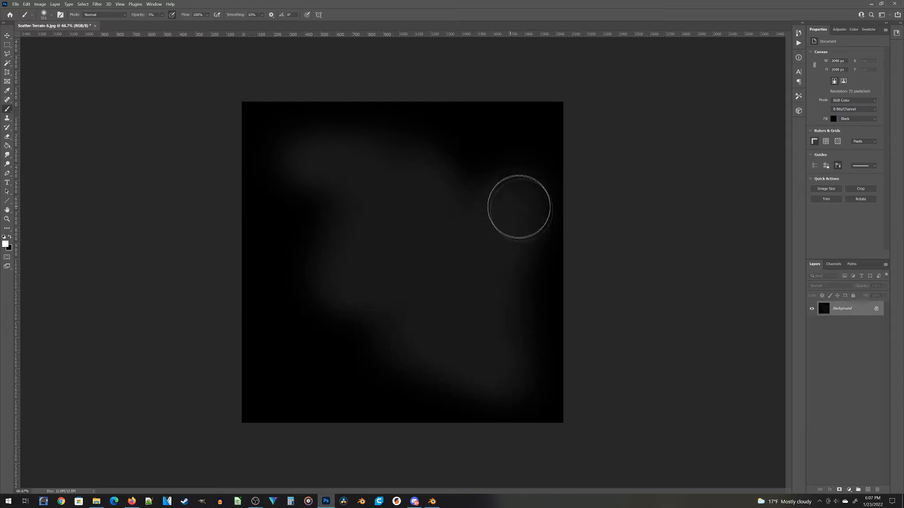
mouse_move(448, 341)
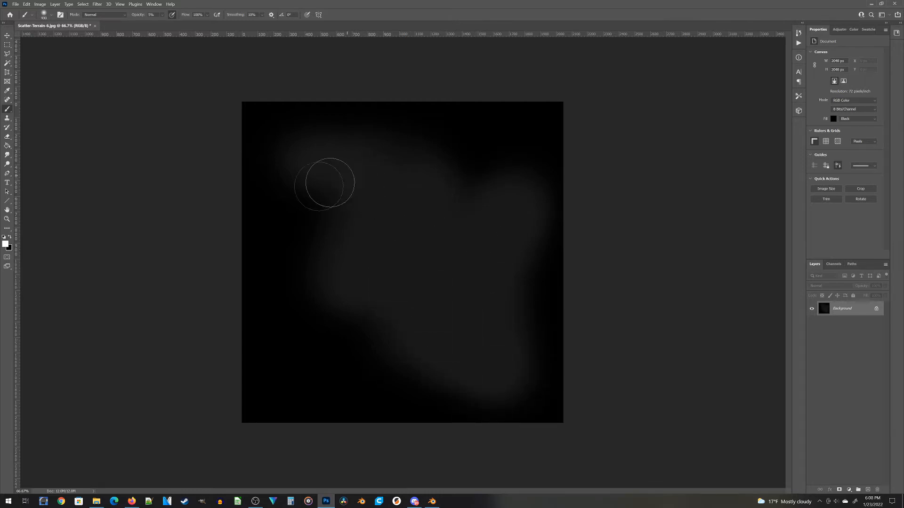
mouse_move(328, 160)
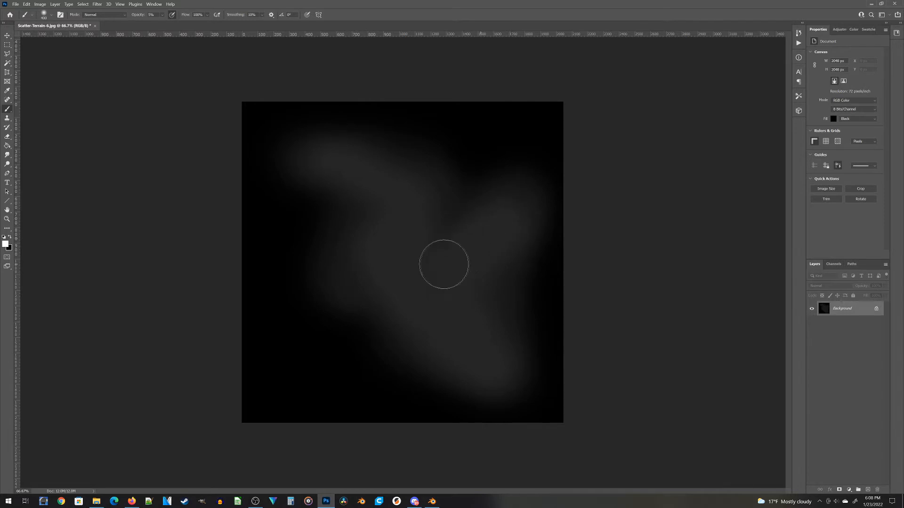
mouse_move(353, 171)
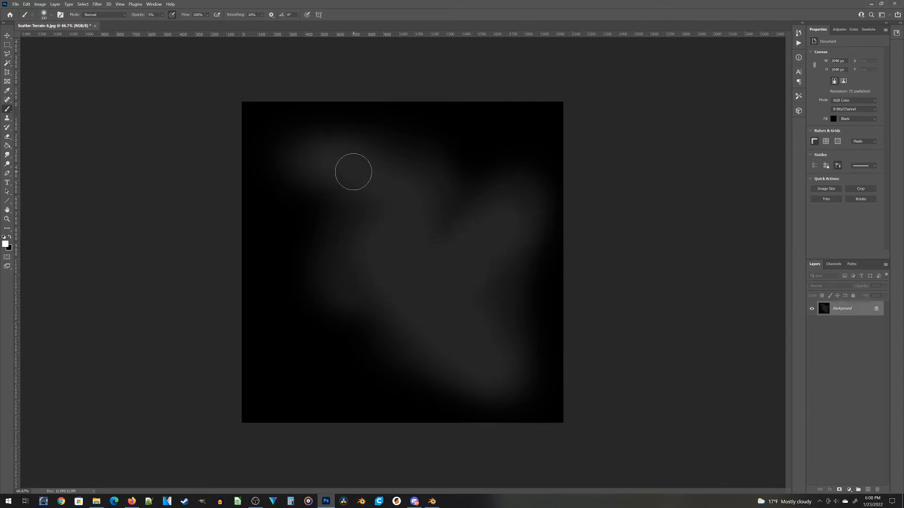
mouse_move(342, 162)
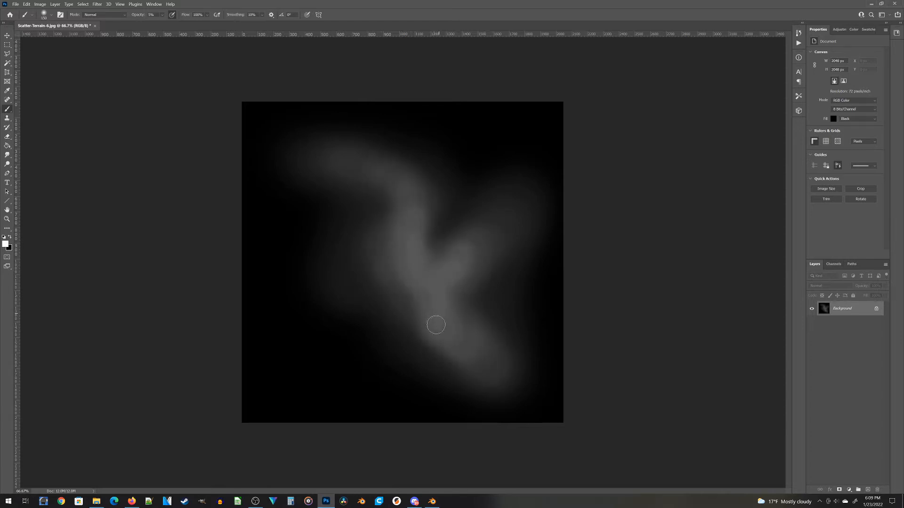
mouse_move(436, 304)
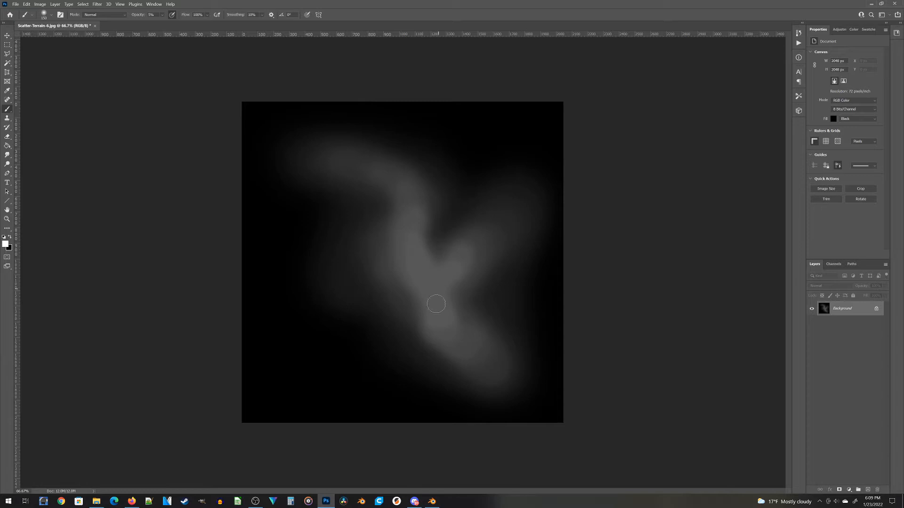
mouse_move(494, 122)
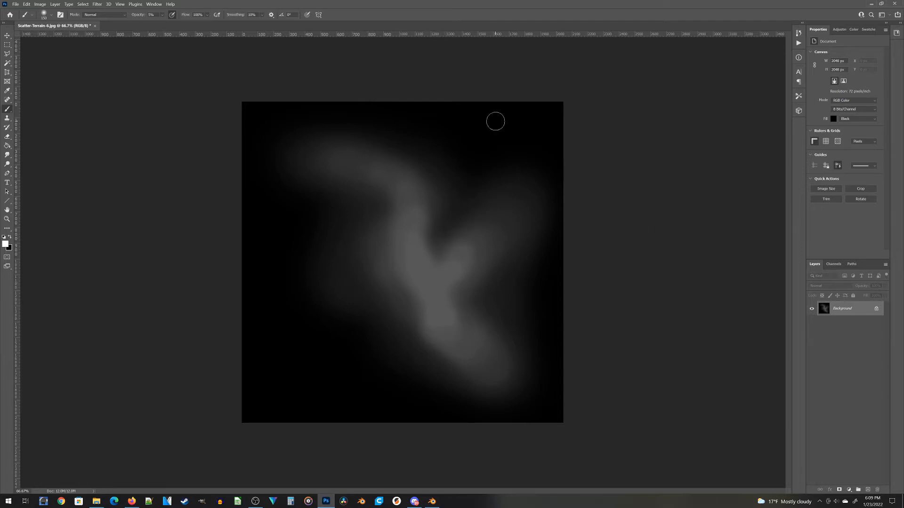
mouse_move(417, 260)
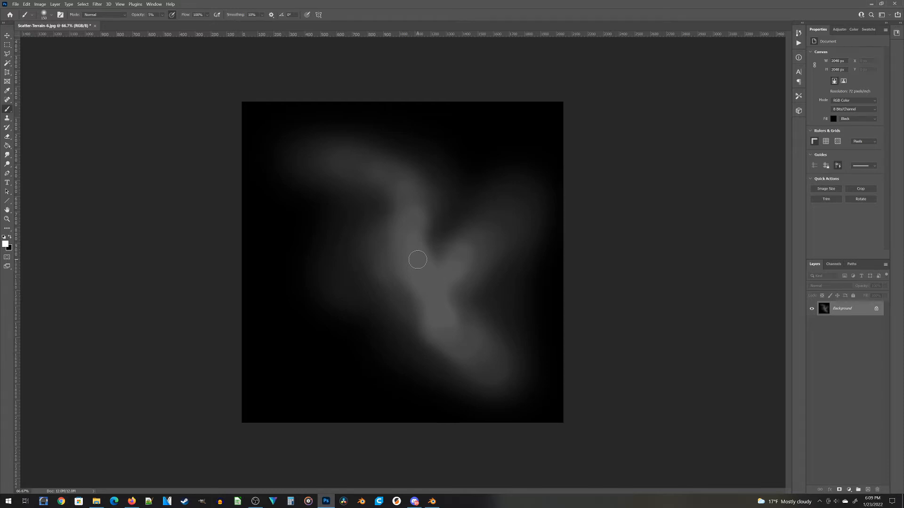
Step: Delete Blender's default objects and add a new mesh plane
left_click(431, 500)
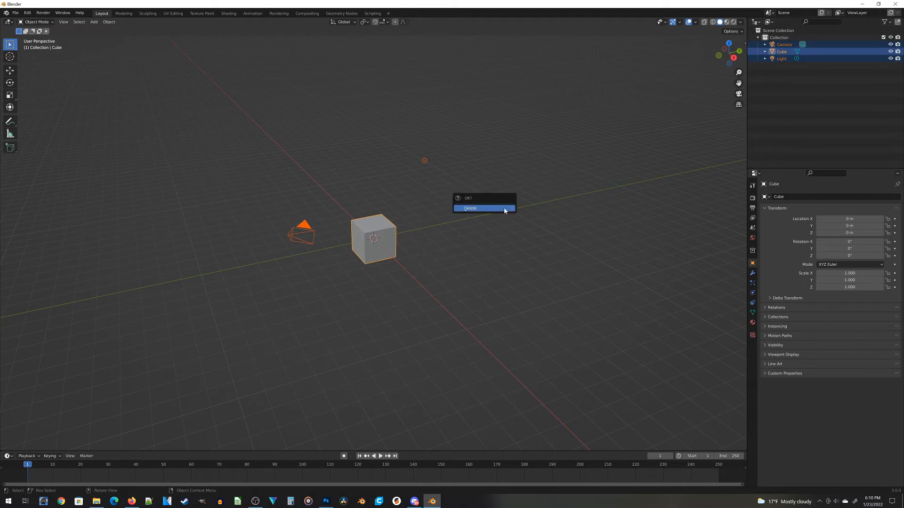
left_click(470, 208)
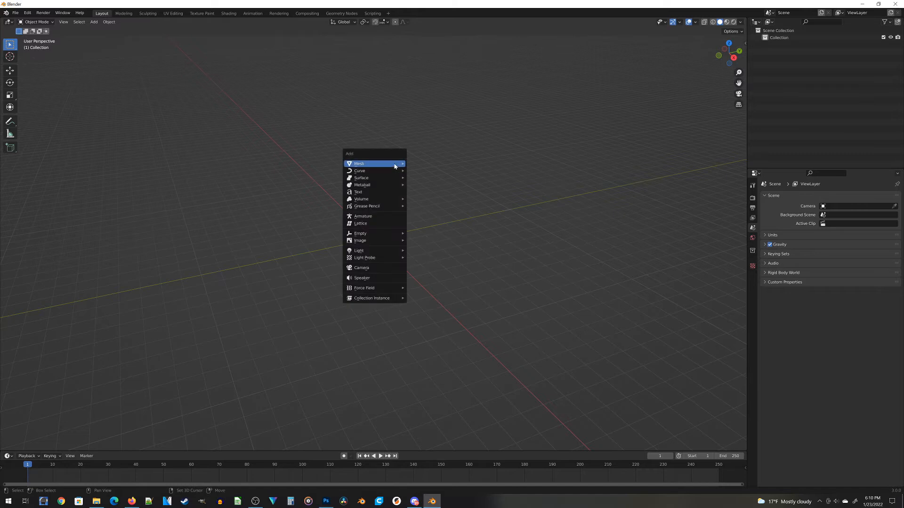
left_click(359, 164)
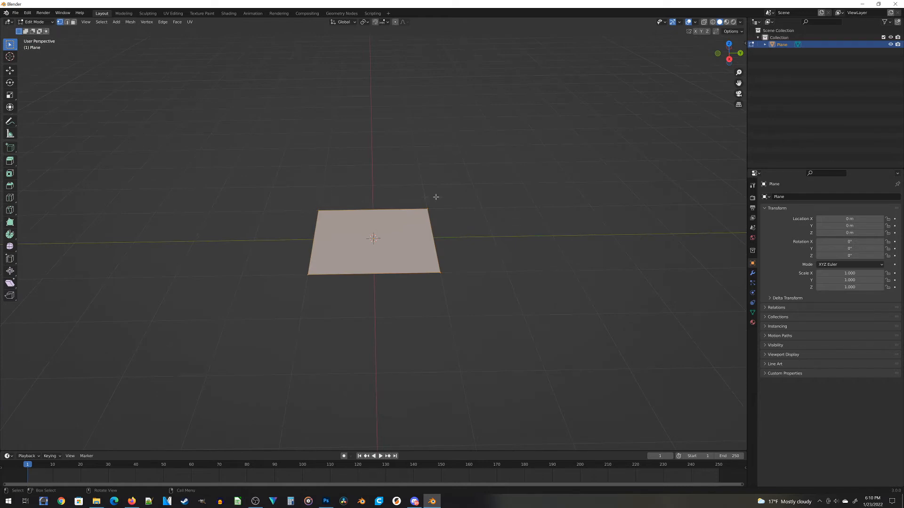
mouse_move(231, 325)
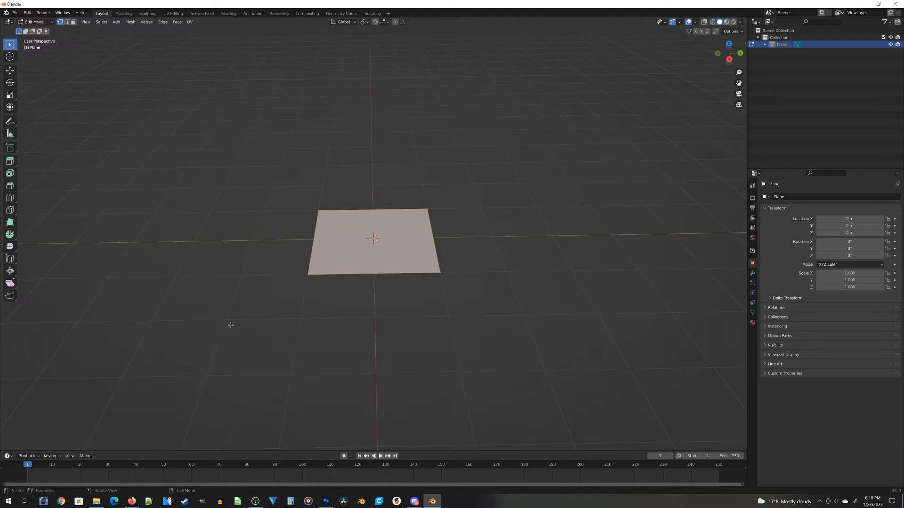
mouse_move(304, 325)
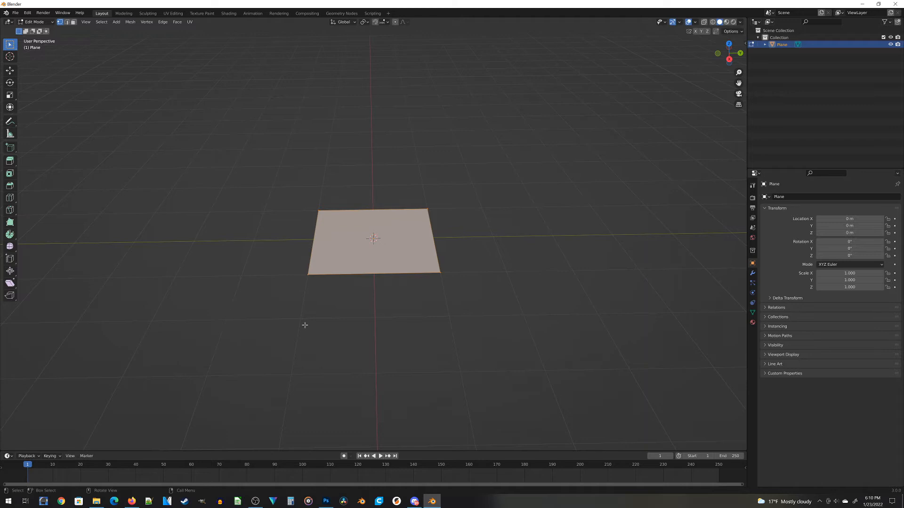
mouse_move(318, 292)
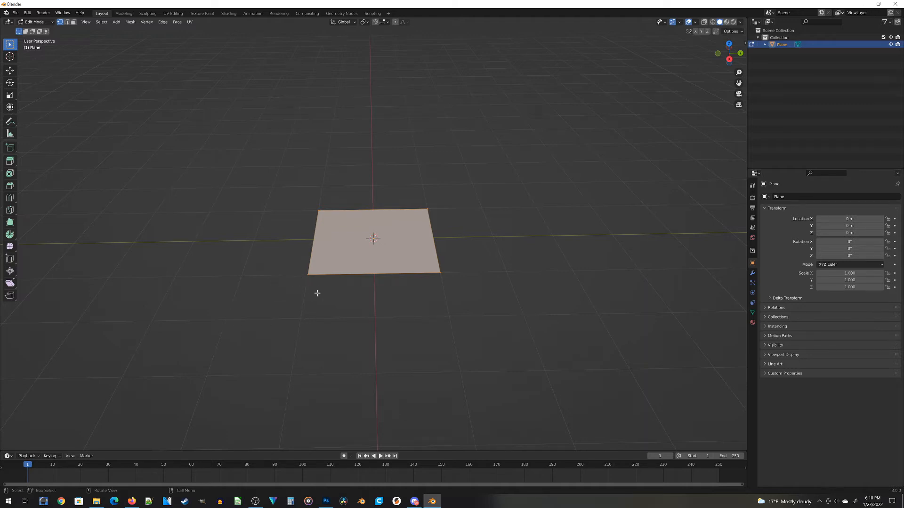
Step: Subdivide the plane with 120 cuts into a dense grid of faces
right_click(318, 292)
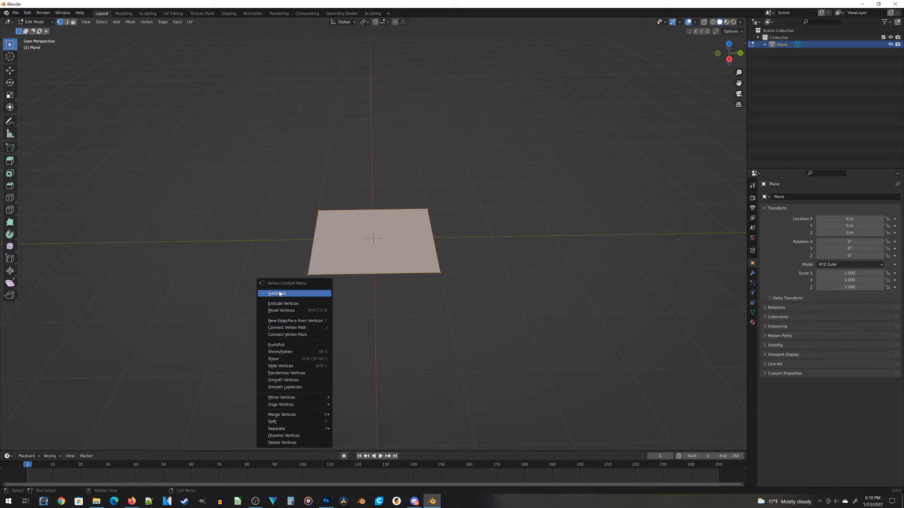
mouse_move(275, 295)
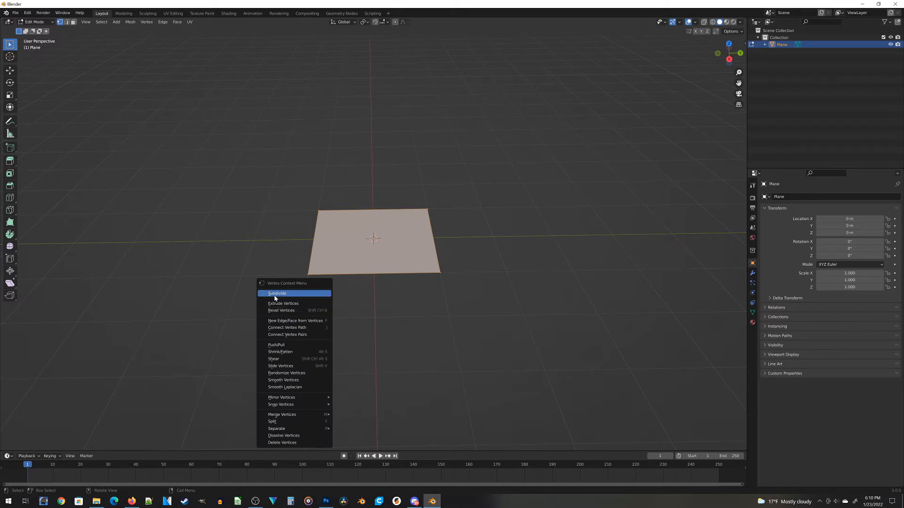
left_click(276, 294)
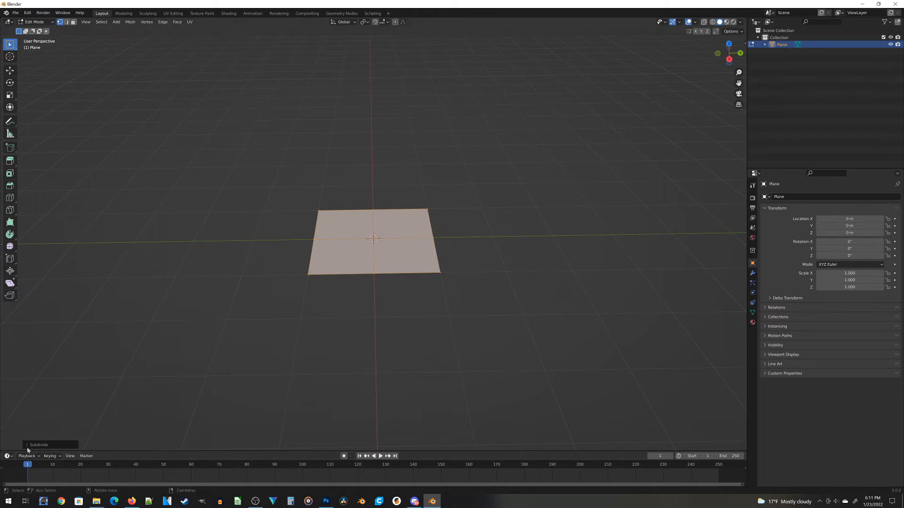
left_click(39, 444)
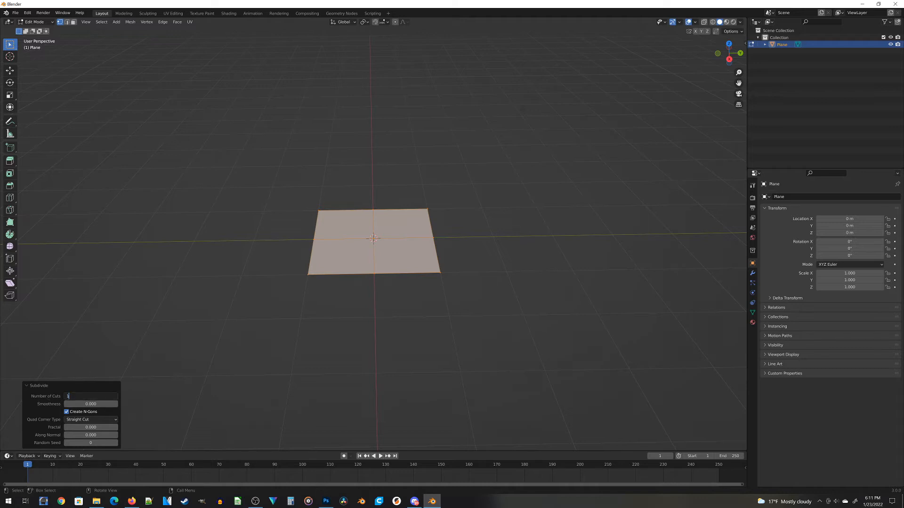
type("120")
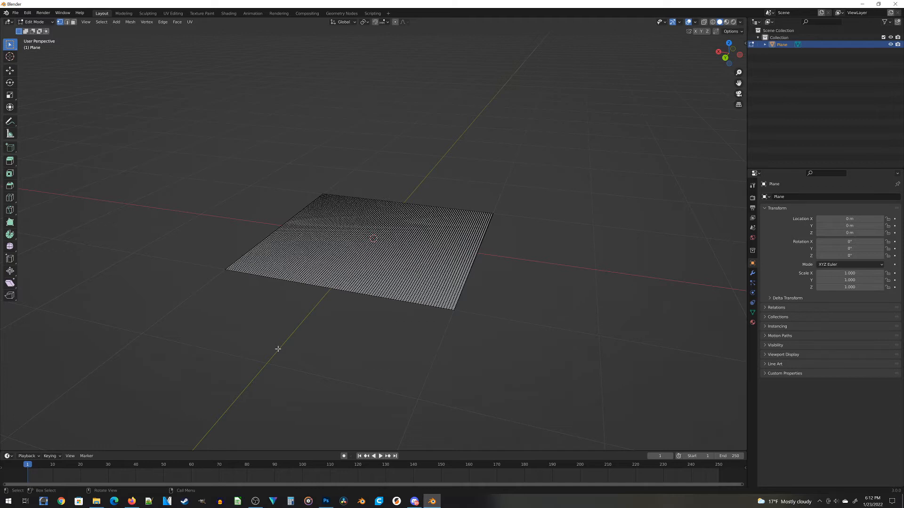
Step: Return to Object Mode and load ScatterTerrain-7 copy.jpg into a new texture
key("Tab")
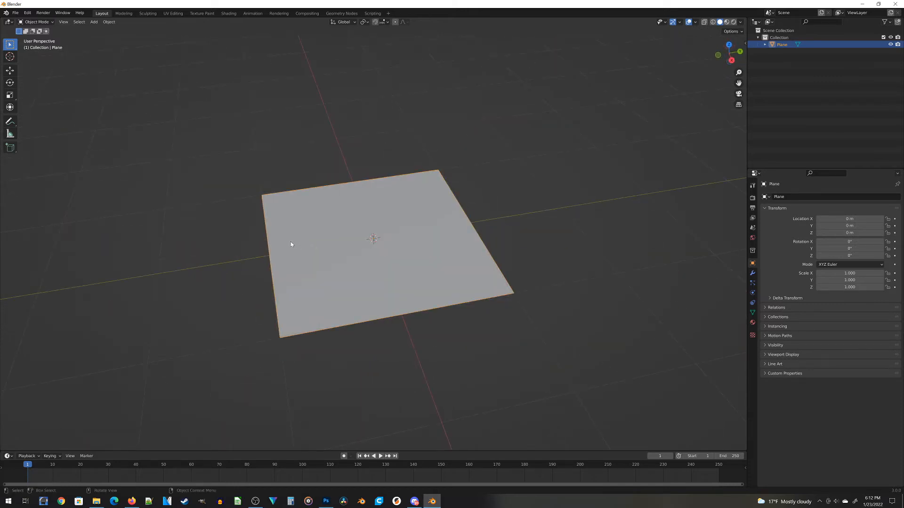
mouse_move(261, 241)
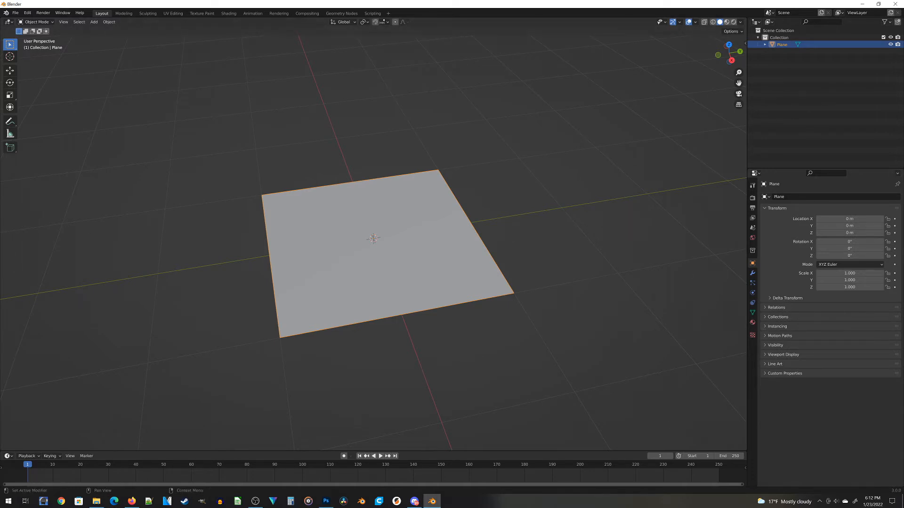
mouse_move(718, 402)
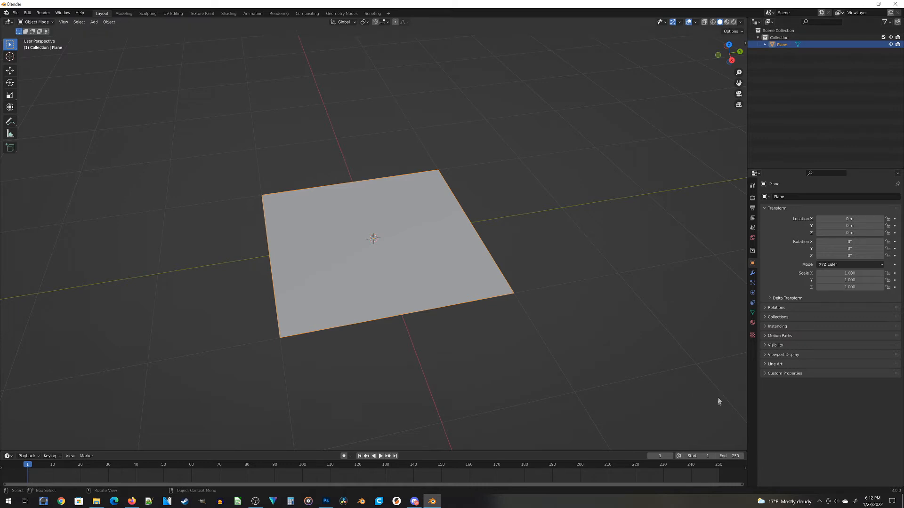
mouse_move(683, 373)
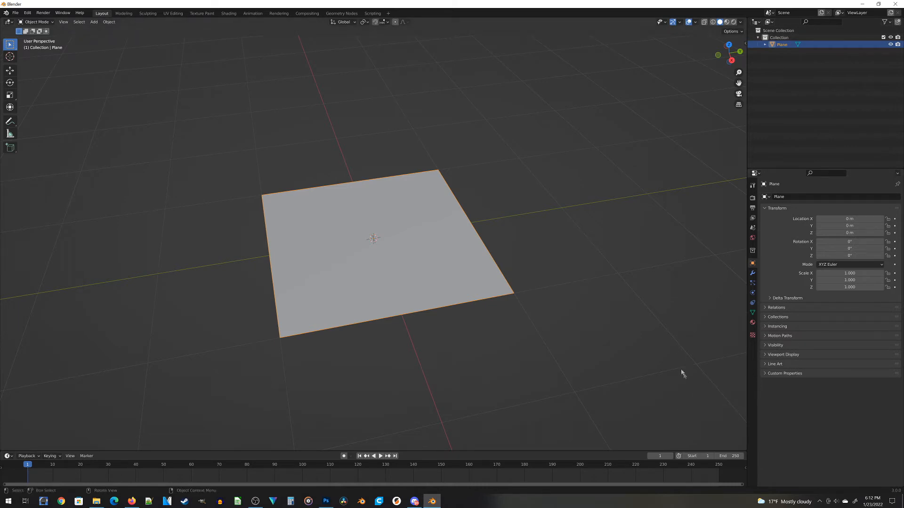
mouse_move(723, 362)
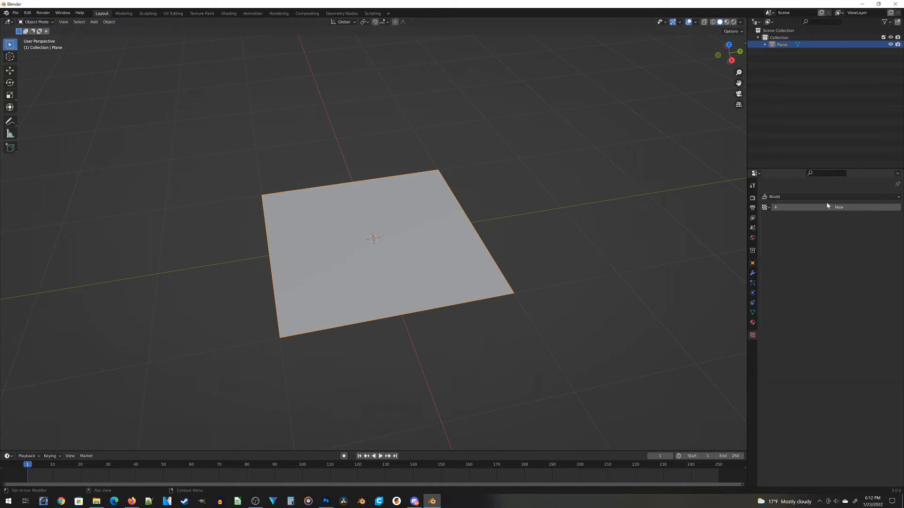
mouse_move(817, 222)
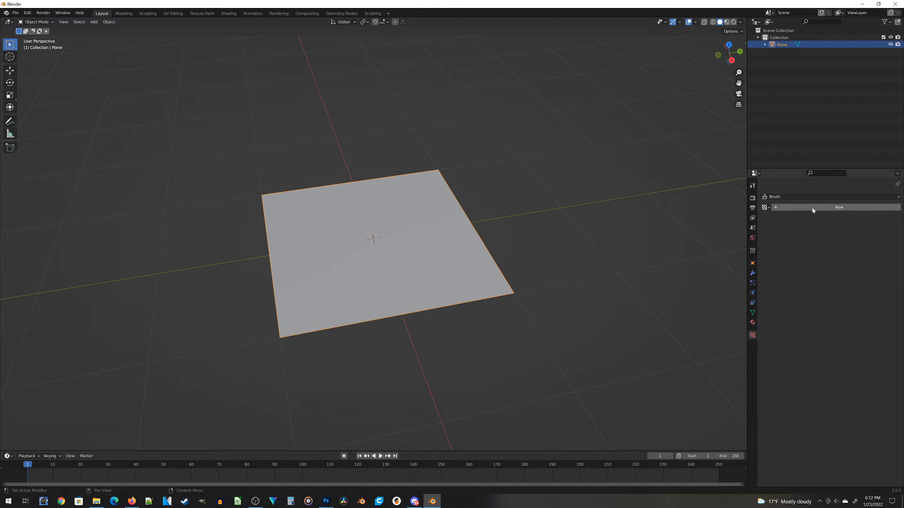
left_click(838, 207)
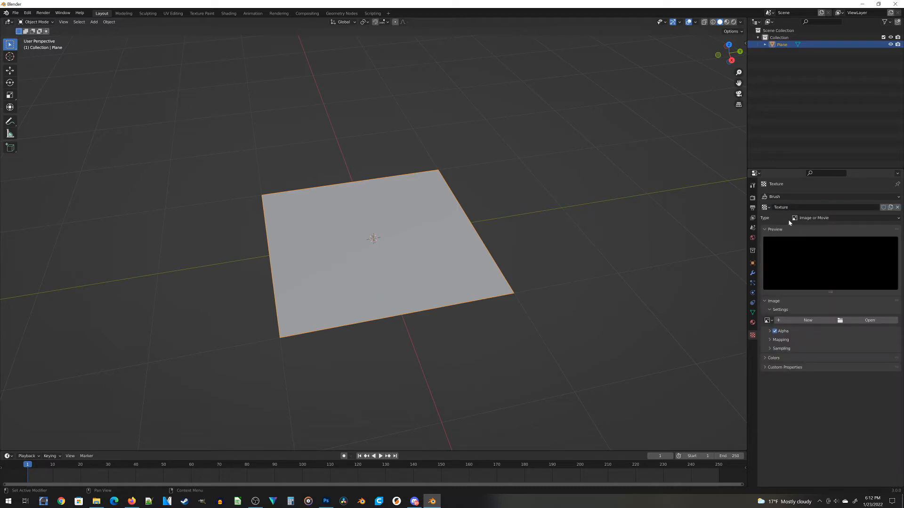
mouse_move(870, 321)
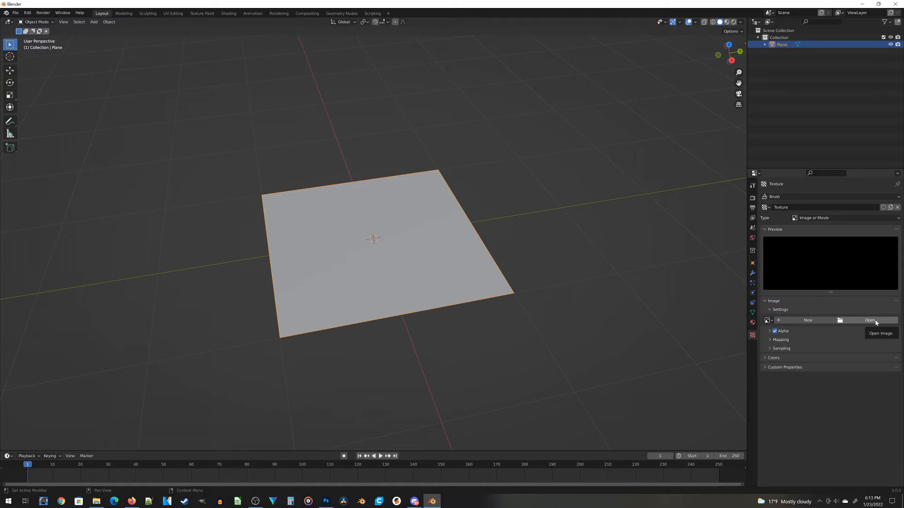
left_click(870, 320)
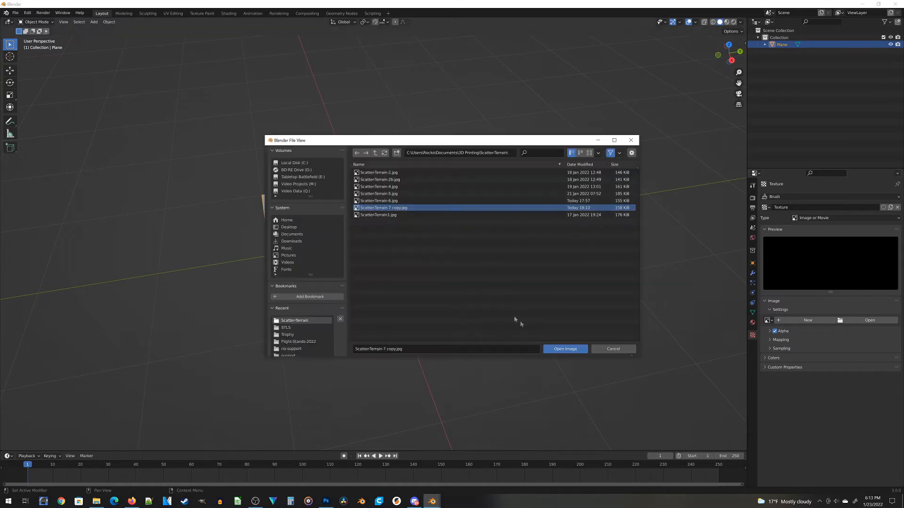
left_click(564, 349)
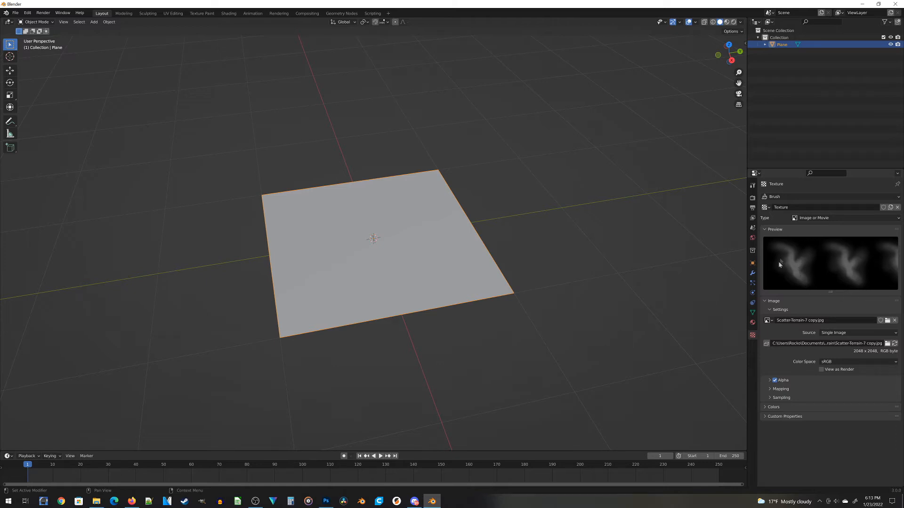
mouse_move(541, 373)
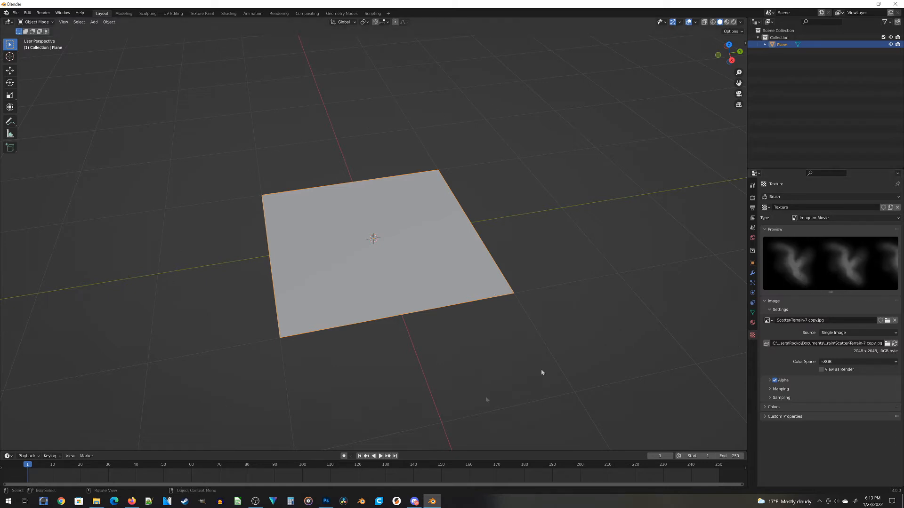
mouse_move(524, 320)
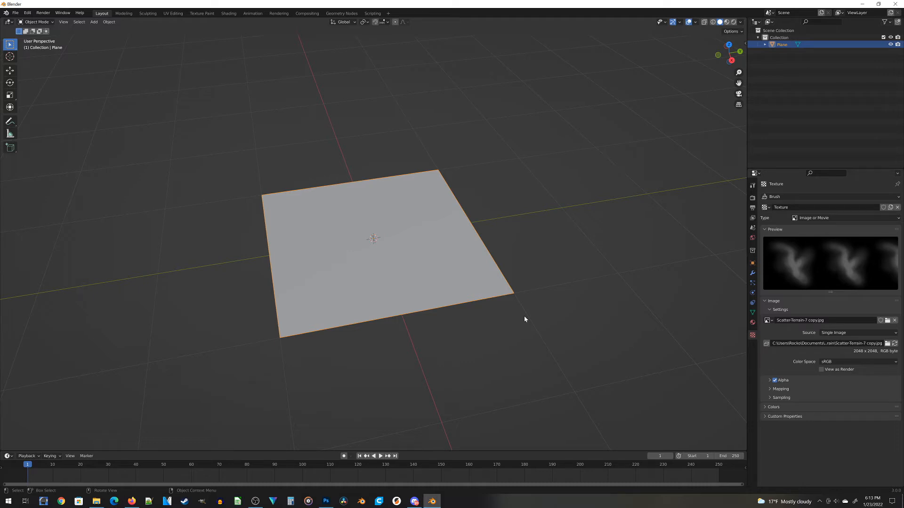
mouse_move(671, 279)
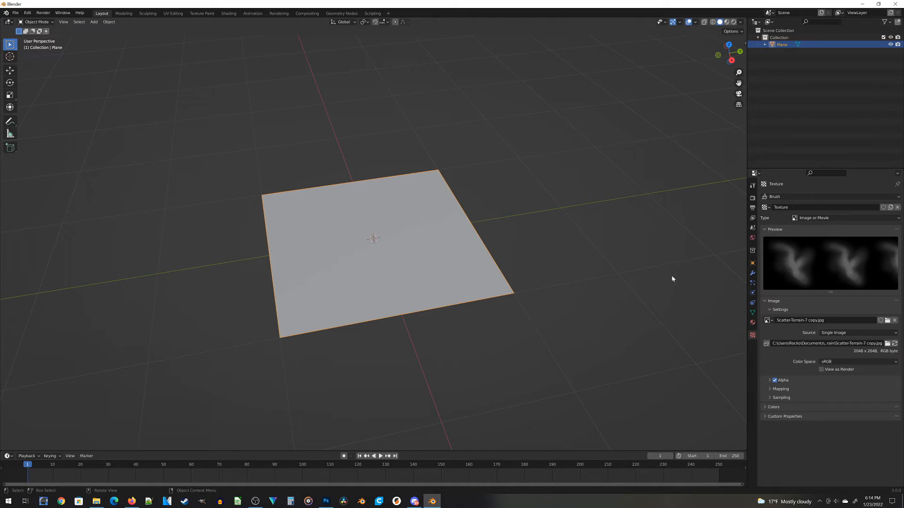
mouse_move(900, 370)
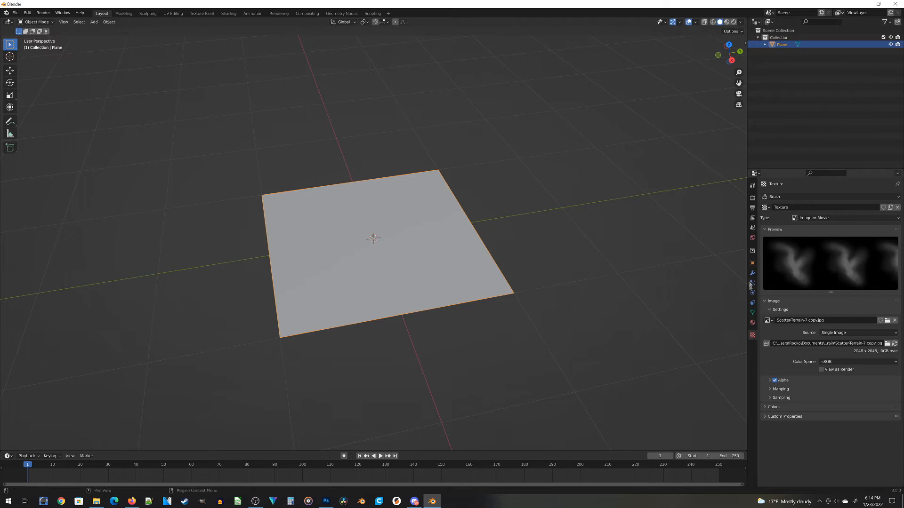
Step: Add a Displace modifier driven by the heightmap texture at strength 1.5
left_click(752, 273)
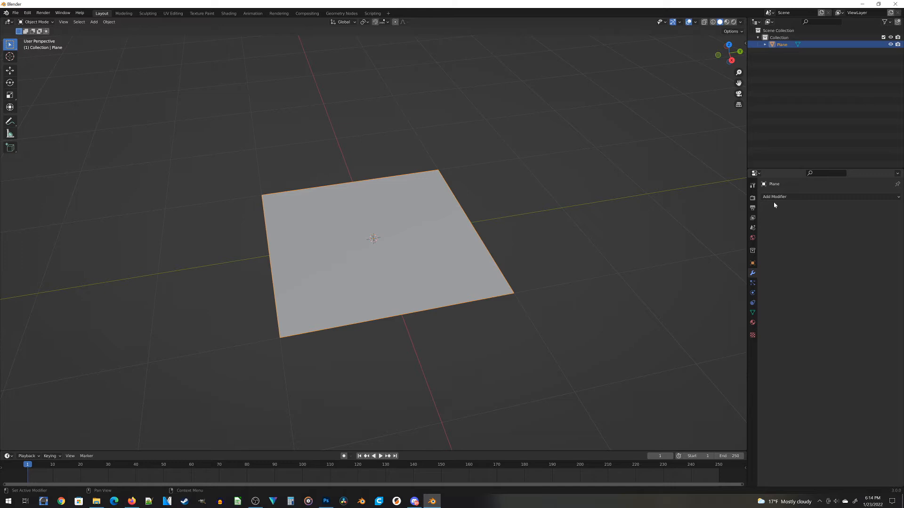
left_click(774, 196)
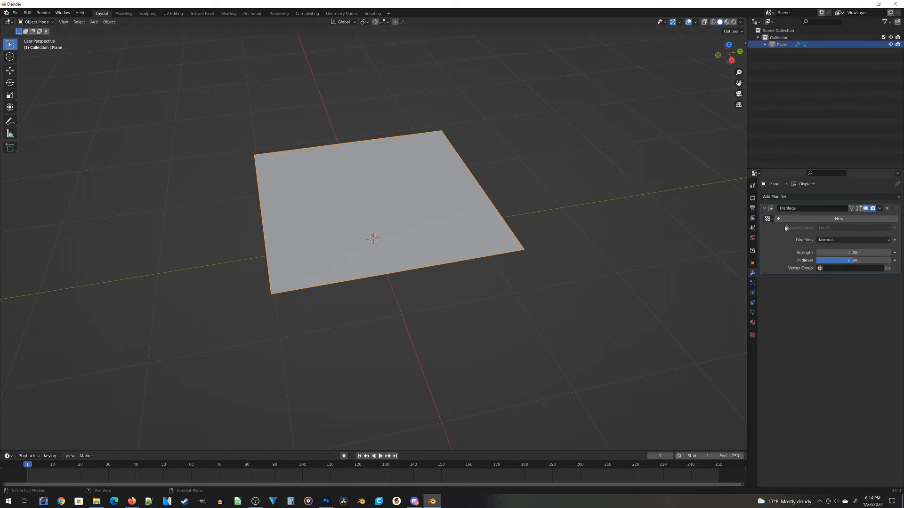
mouse_move(751, 217)
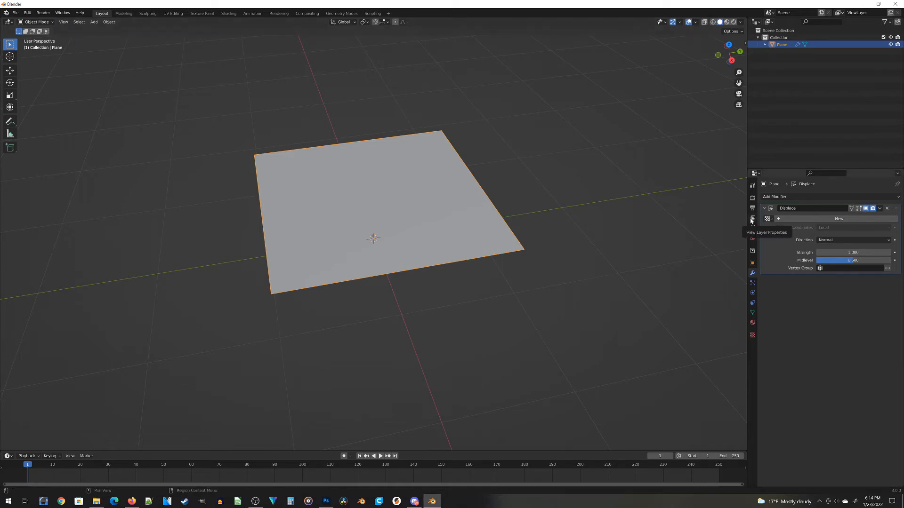
mouse_move(766, 219)
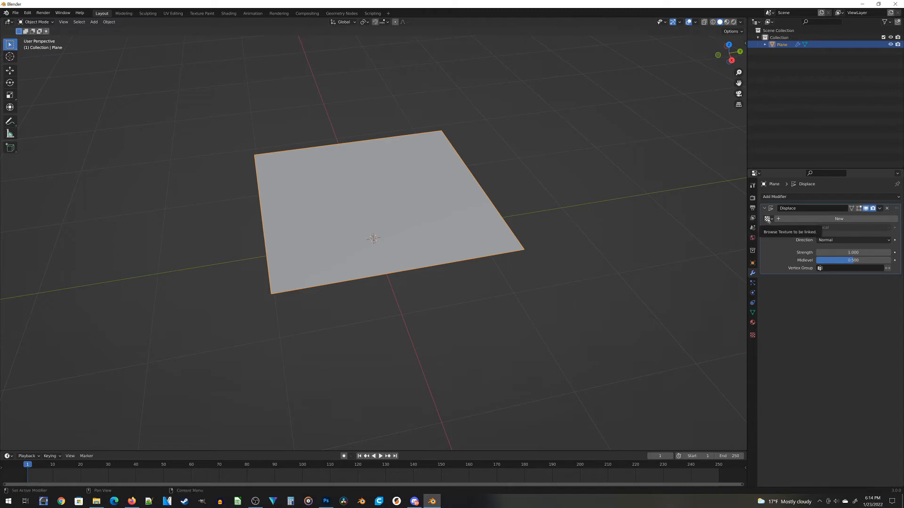
left_click(768, 219)
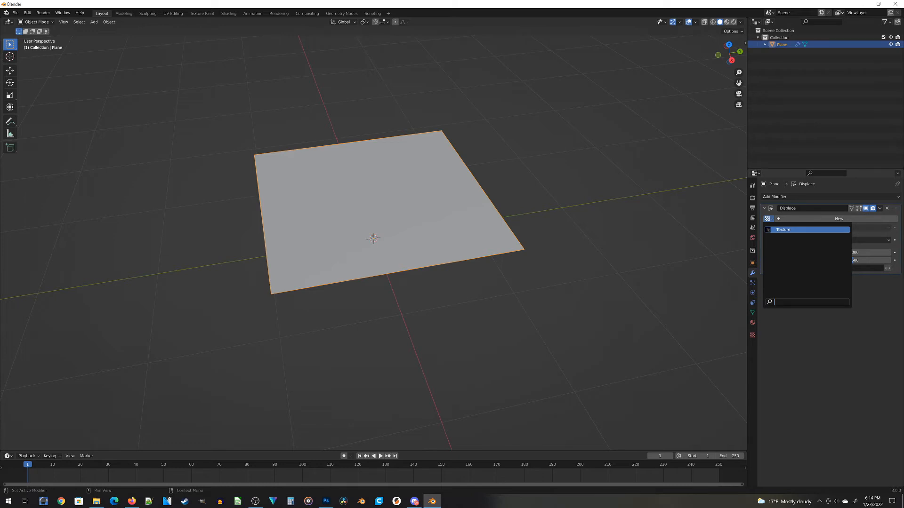
left_click(806, 230)
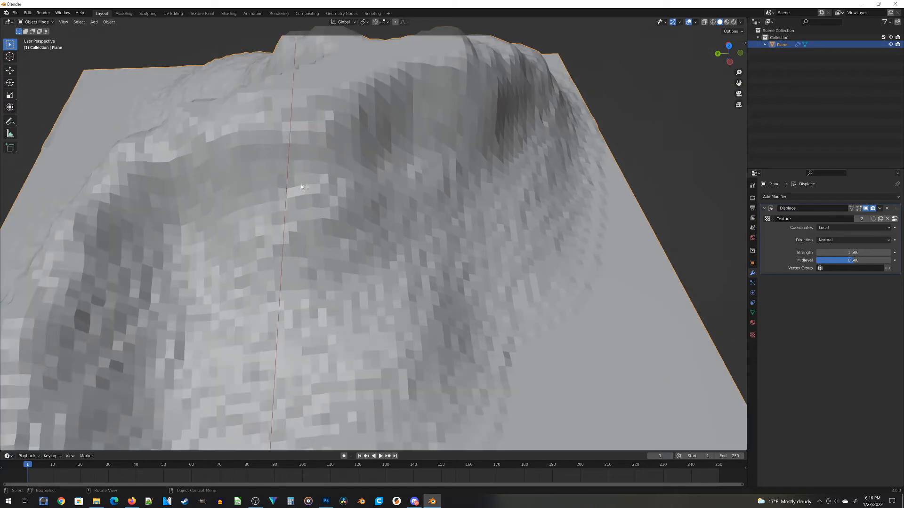
mouse_move(176, 161)
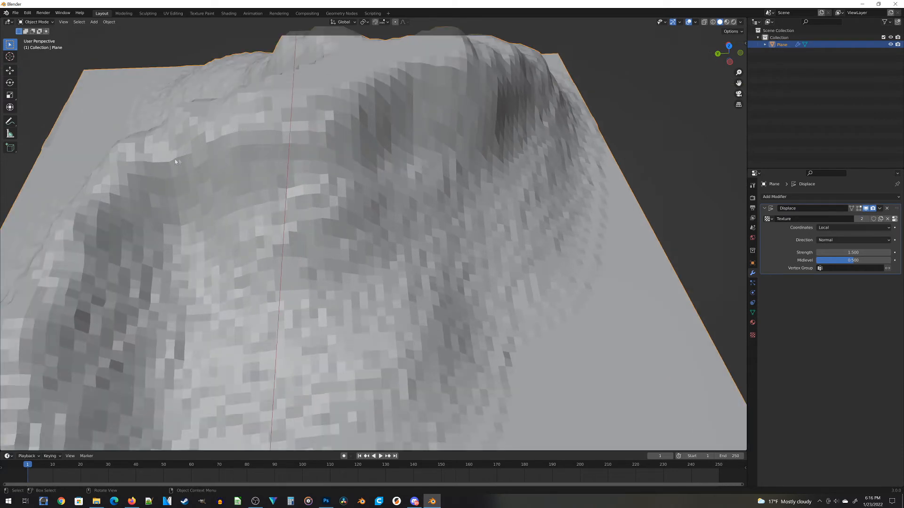
scroll("down", 3)
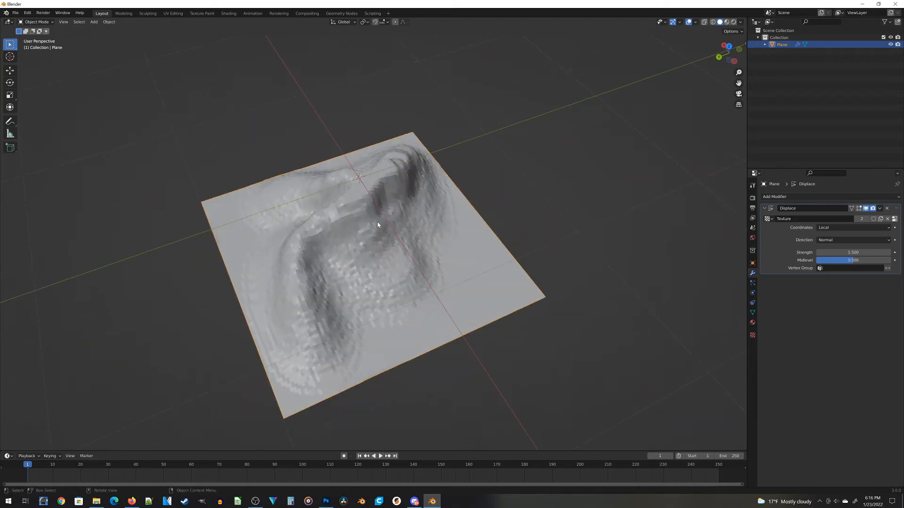
mouse_move(346, 316)
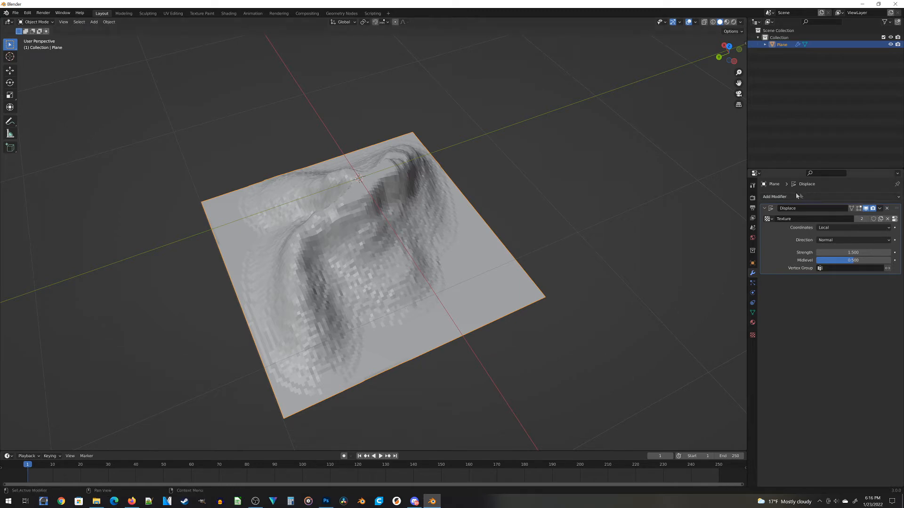
Step: Add a Subdivision Surface modifier with viewport level 2 to smooth the terrain
left_click(775, 197)
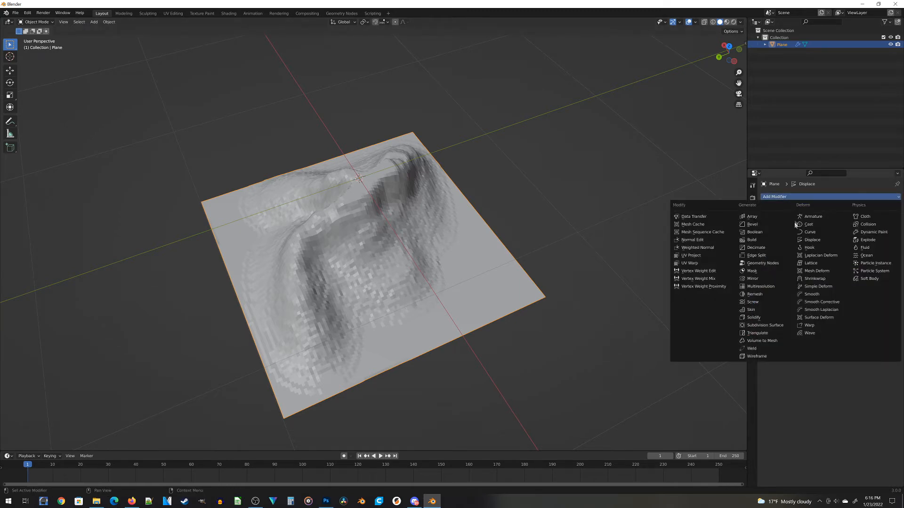
mouse_move(762, 263)
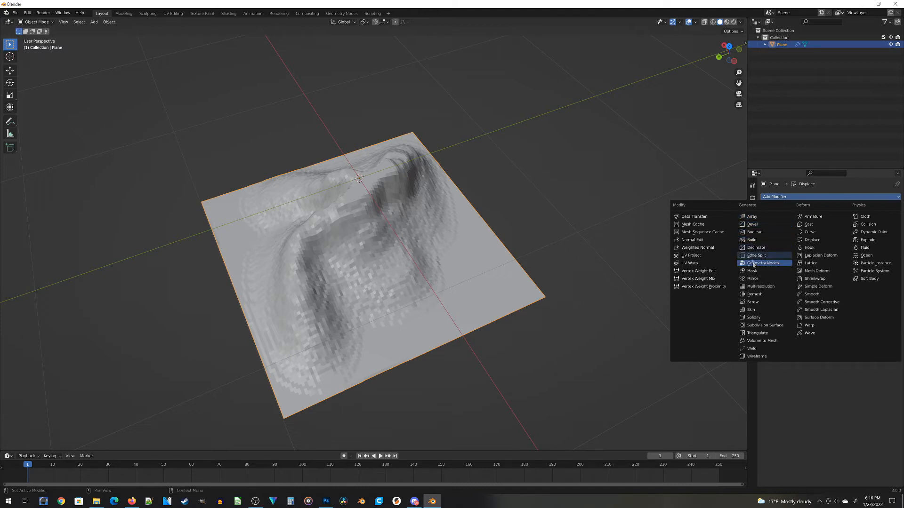
left_click(764, 325)
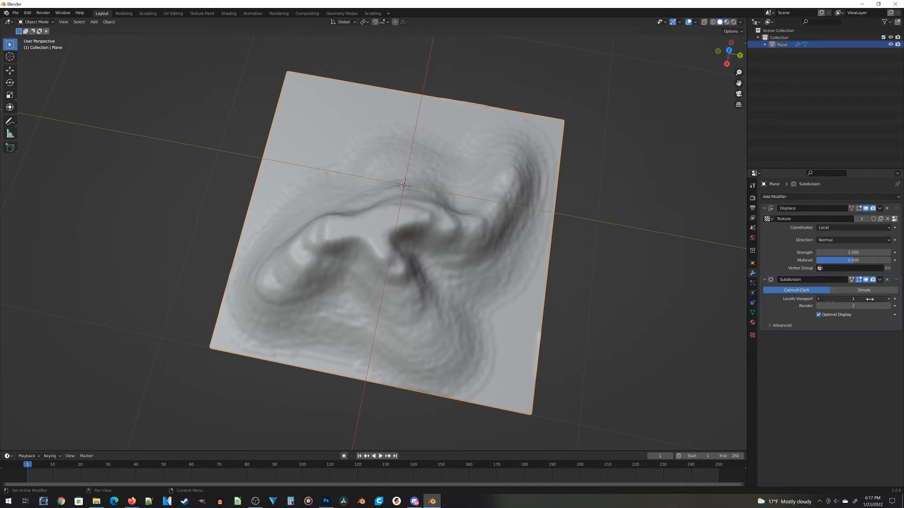
left_click(887, 298)
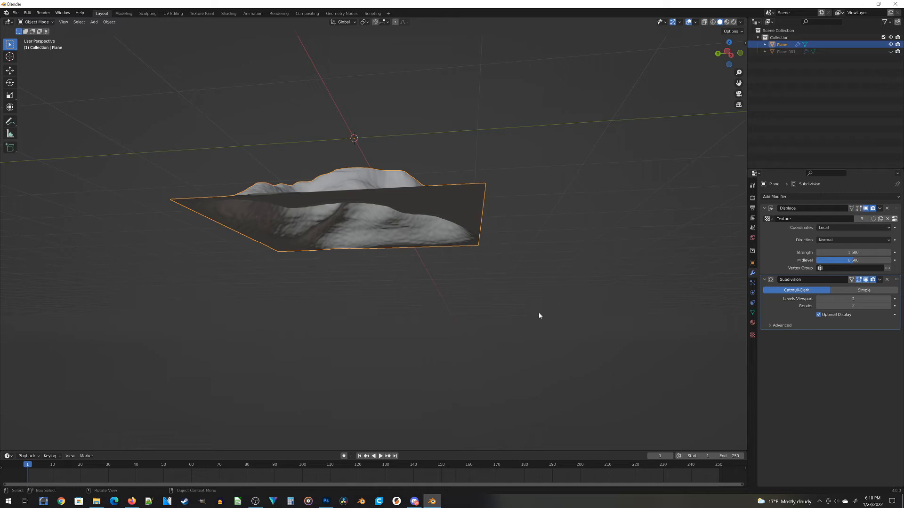
mouse_move(363, 304)
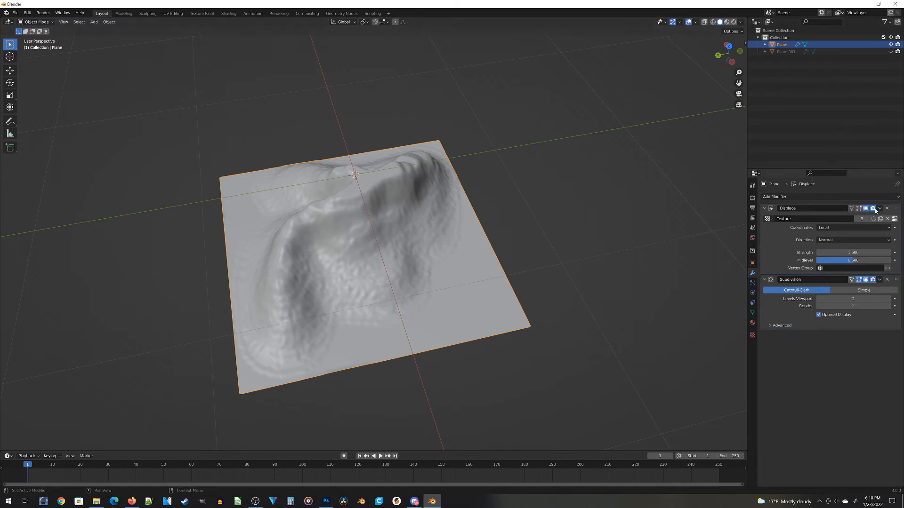
mouse_move(872, 208)
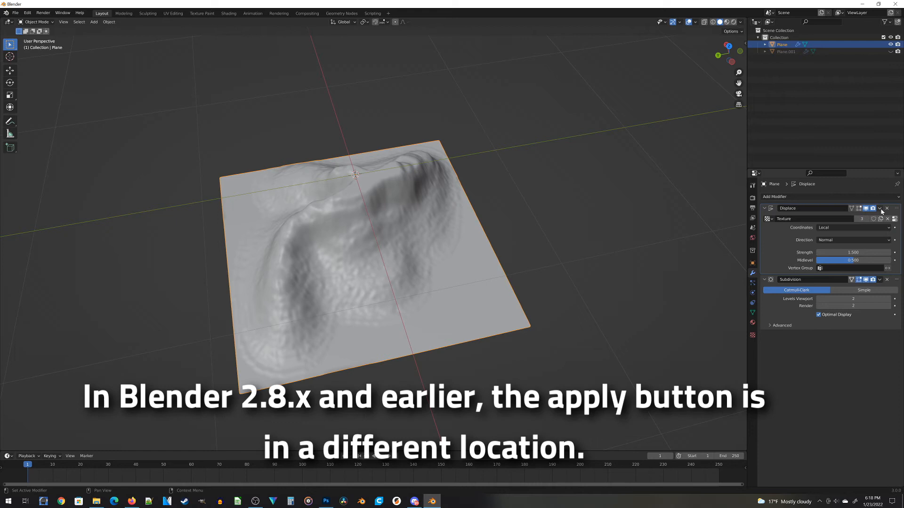
Step: Apply the Displace modifier so the relief becomes real mesh geometry
left_click(880, 208)
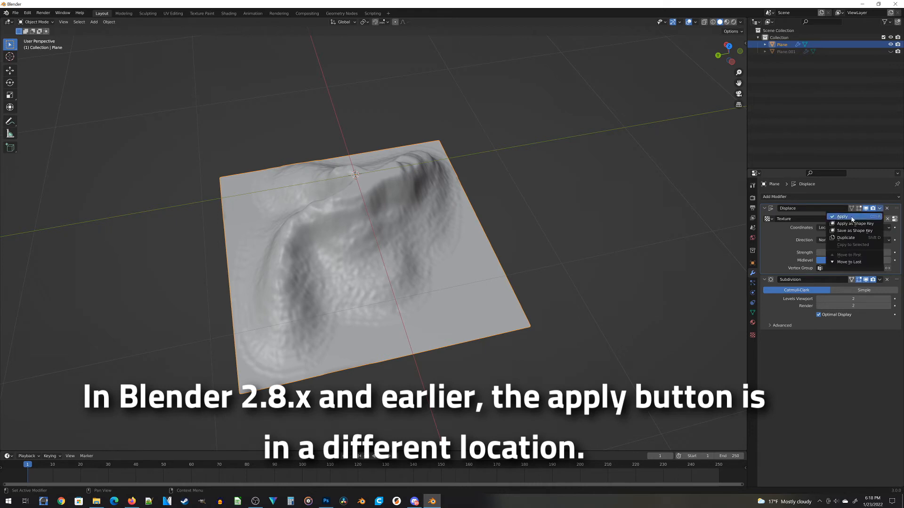
mouse_move(842, 217)
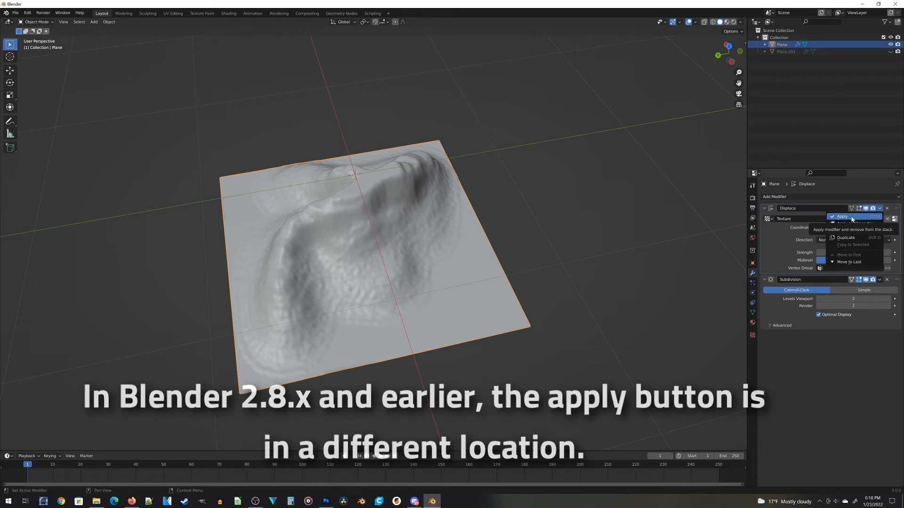
left_click(842, 217)
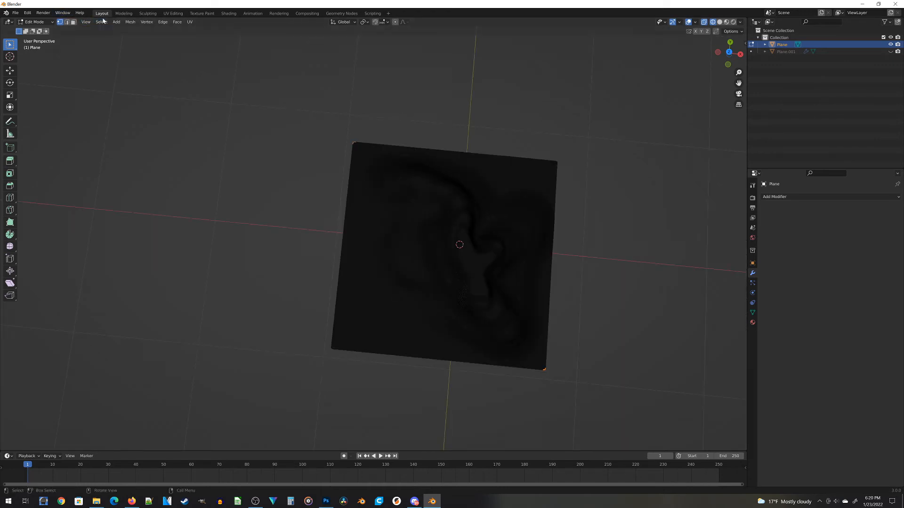
Step: Select the terrain's outer edge loop and extrude it straight down into side walls
left_click(100, 22)
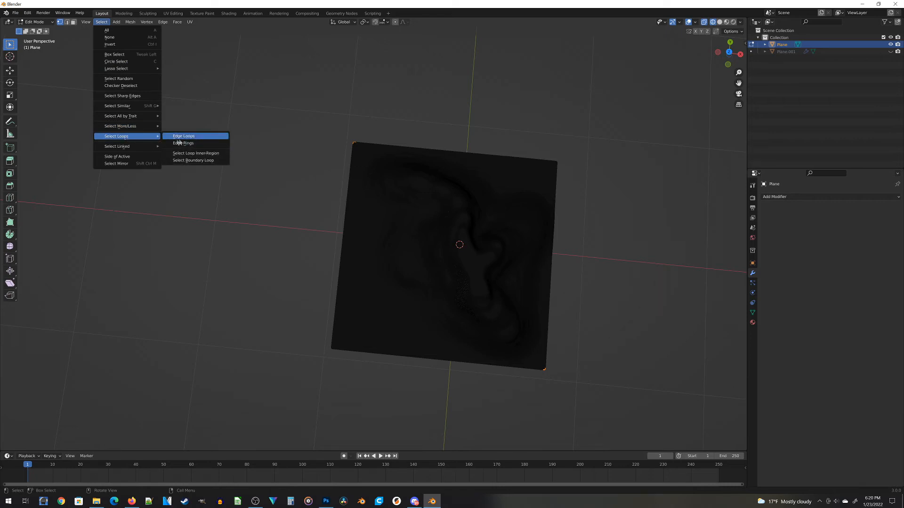
left_click(184, 136)
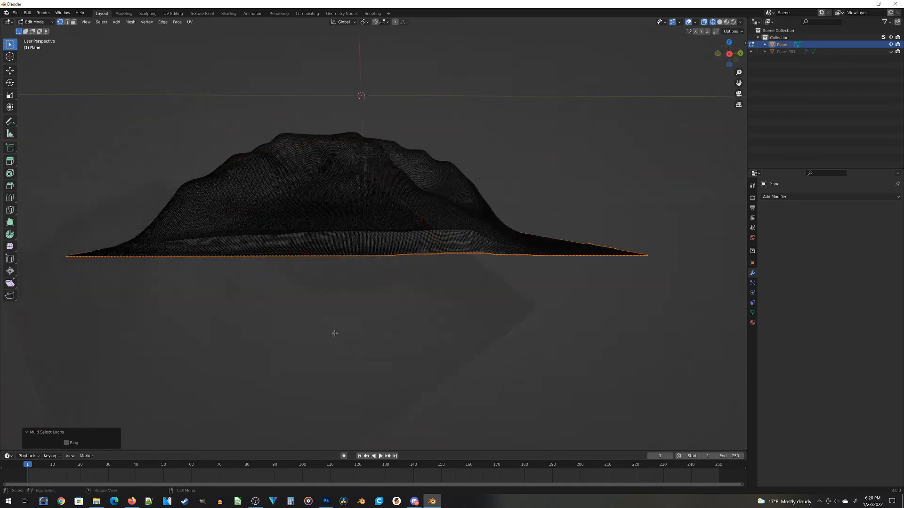
key("g")
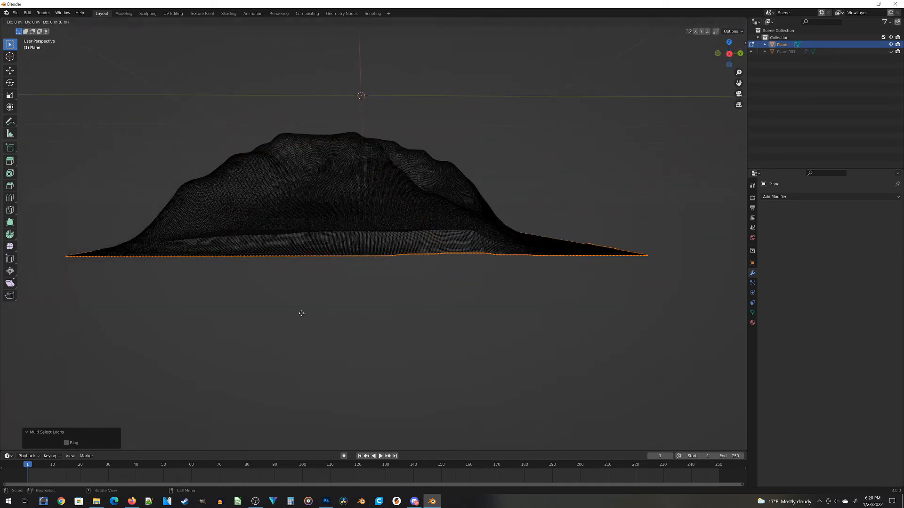
key("z")
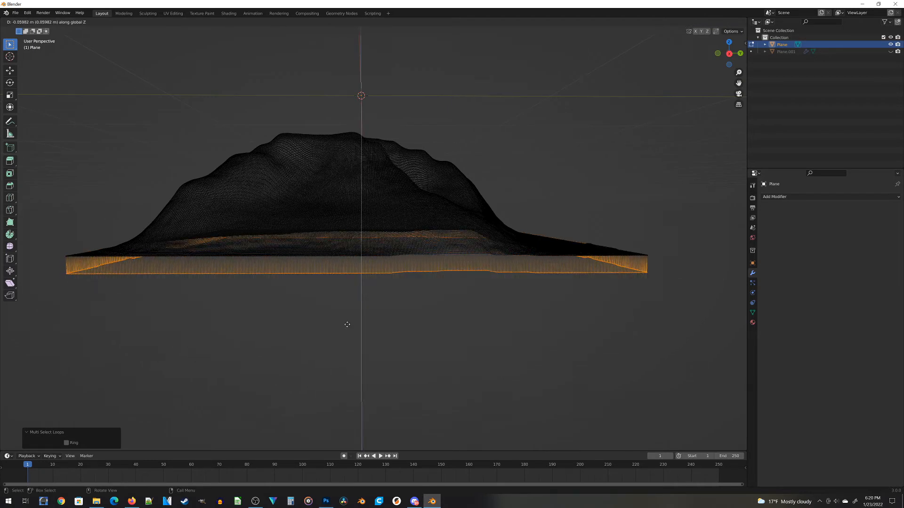
key("e")
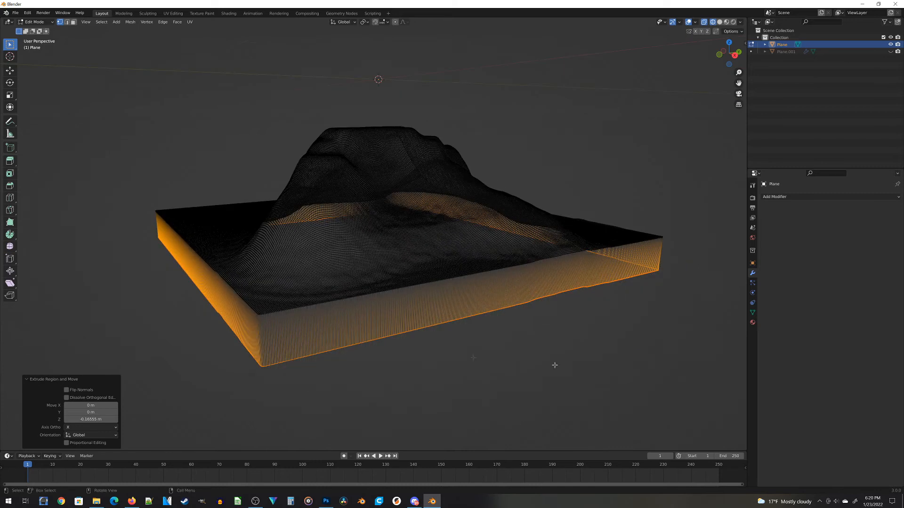
mouse_move(449, 434)
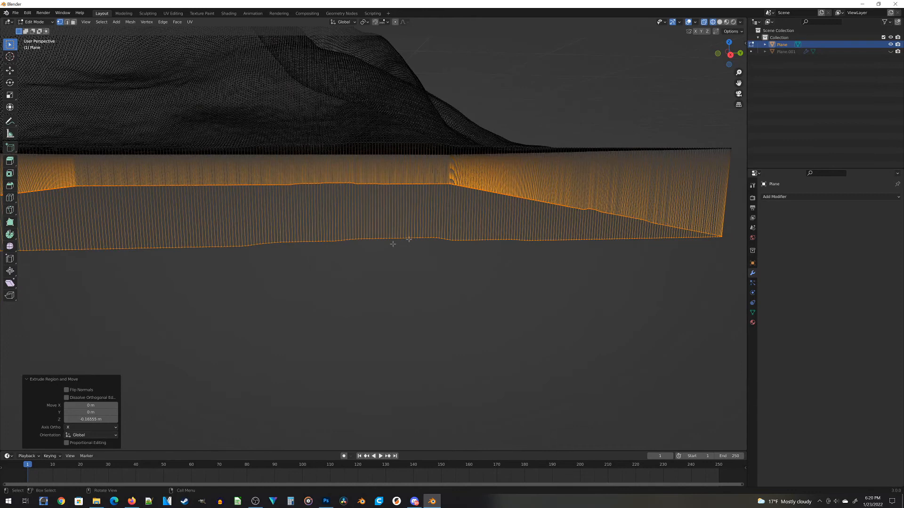
mouse_move(393, 230)
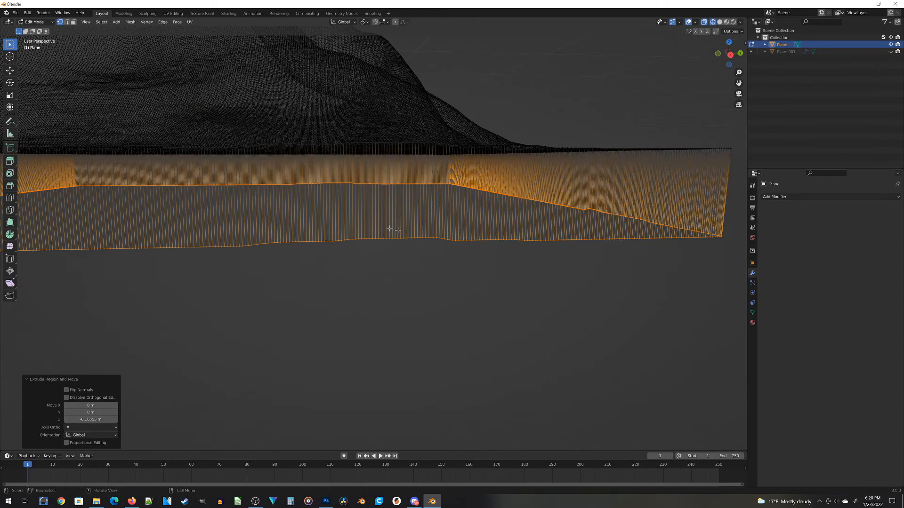
mouse_move(230, 253)
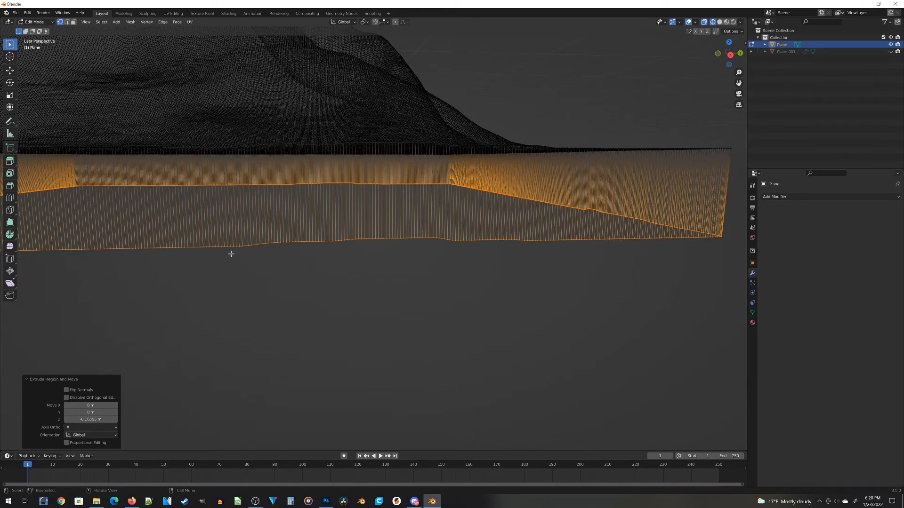
mouse_move(404, 275)
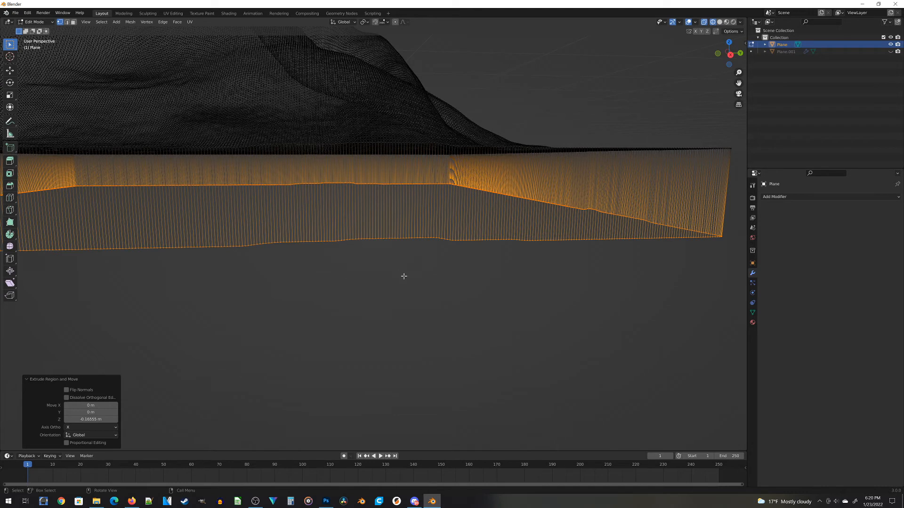
key("s")
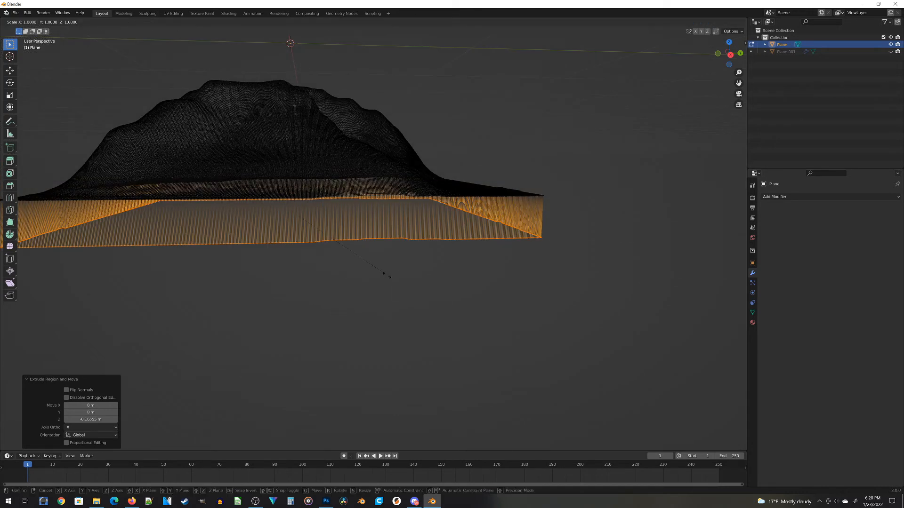
Step: Scale the wall bottom flat along Z into a level base and leave Edit Mode
key("z")
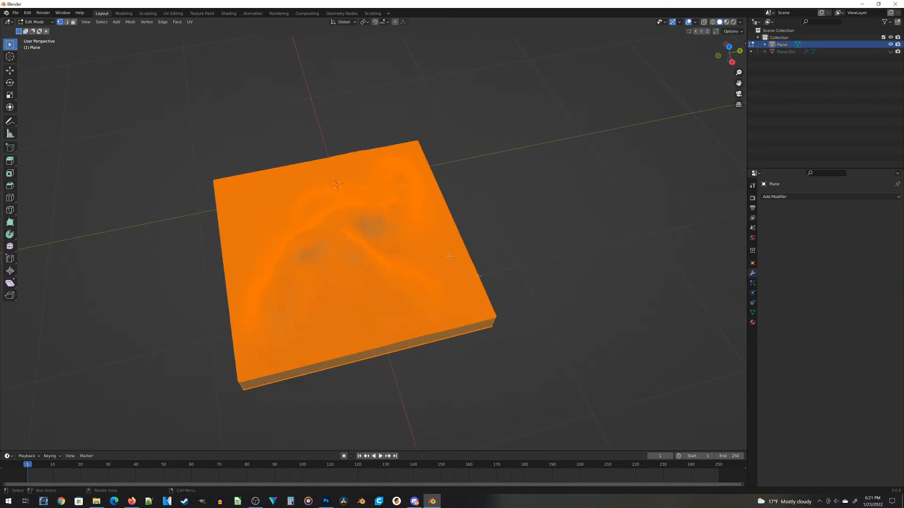
mouse_move(591, 337)
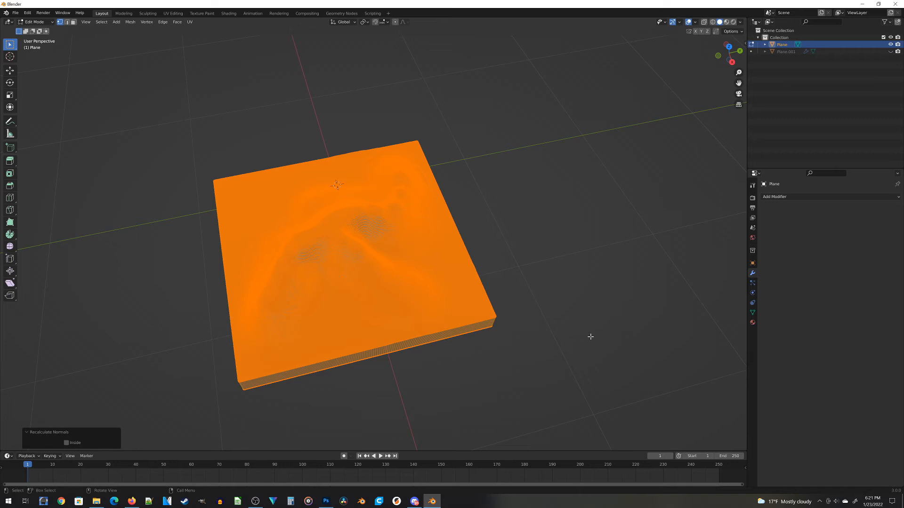
key("Tab")
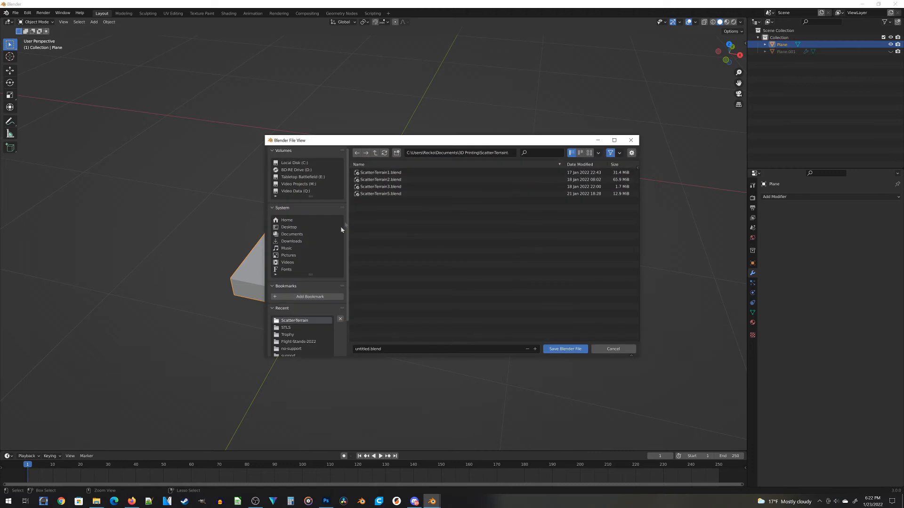
Step: Save the terrain as Scatter Terrain-6.blend in the ScatterTerrain folder
left_click(564, 348)
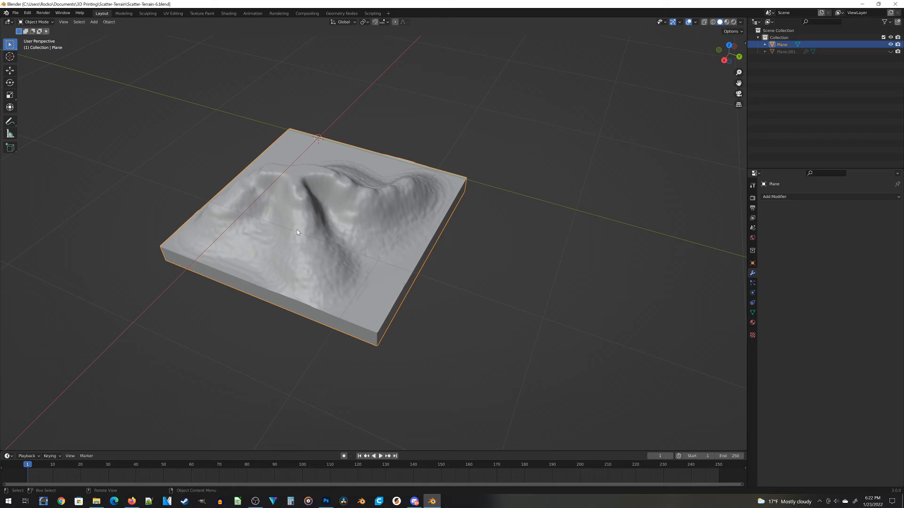
mouse_move(392, 225)
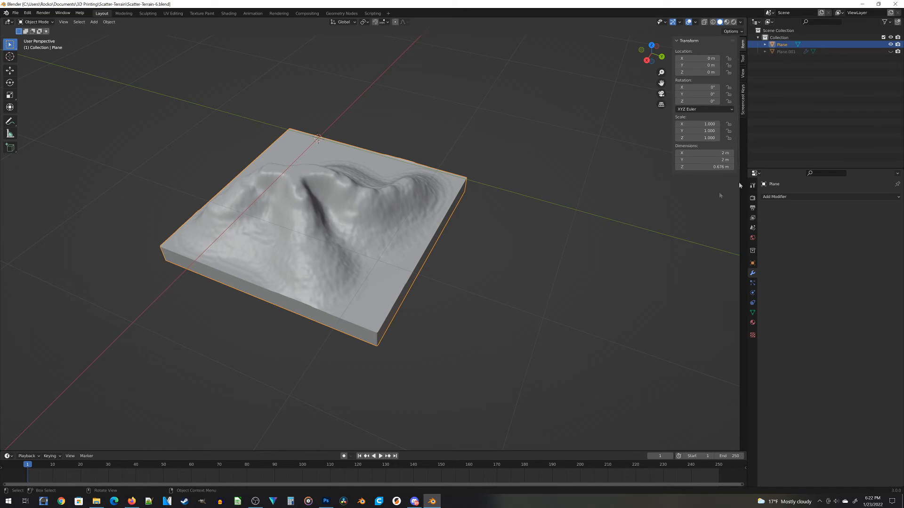
mouse_move(644, 235)
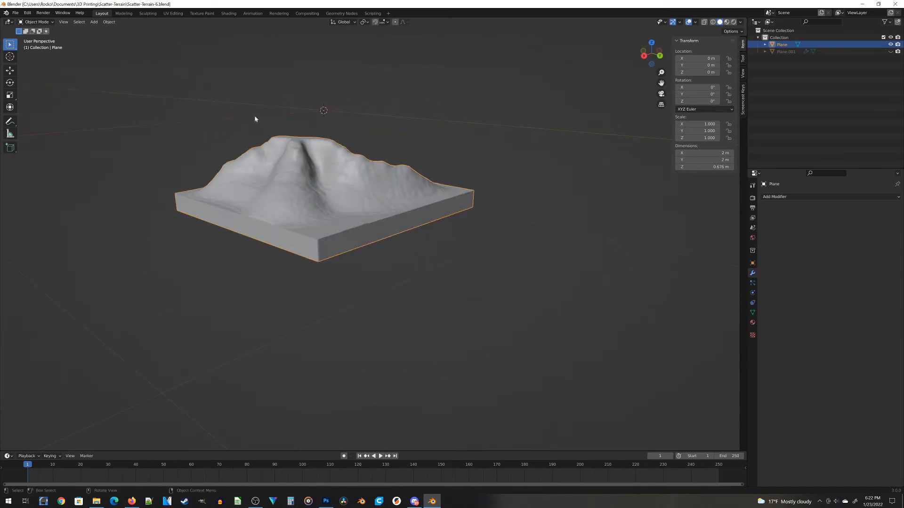
mouse_move(299, 127)
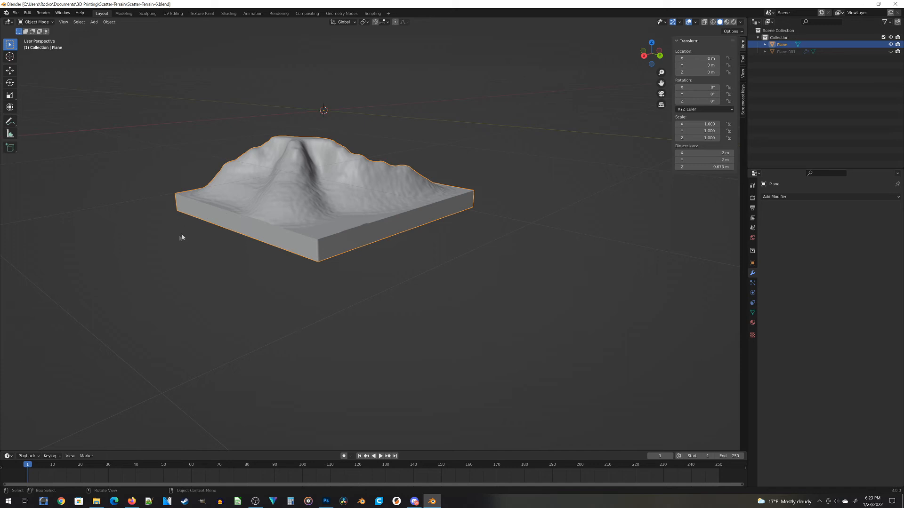
mouse_move(269, 168)
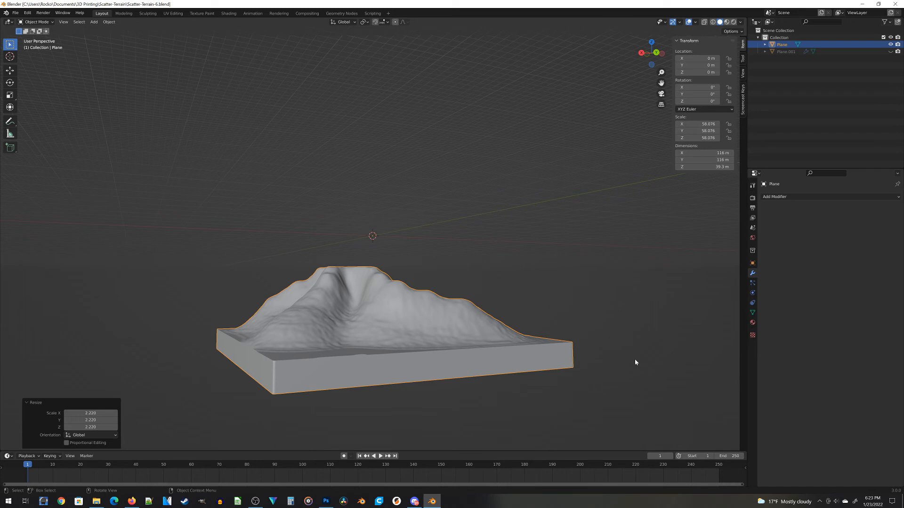
mouse_move(601, 355)
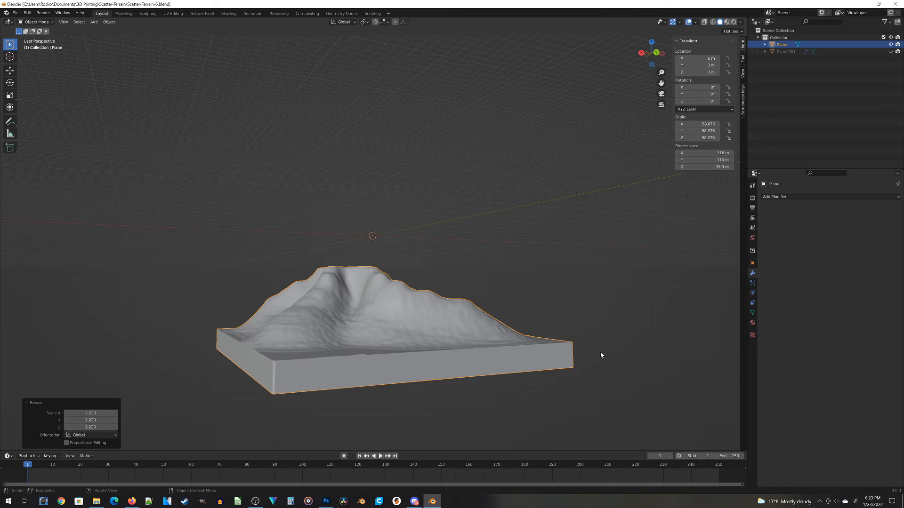
mouse_move(10, 57)
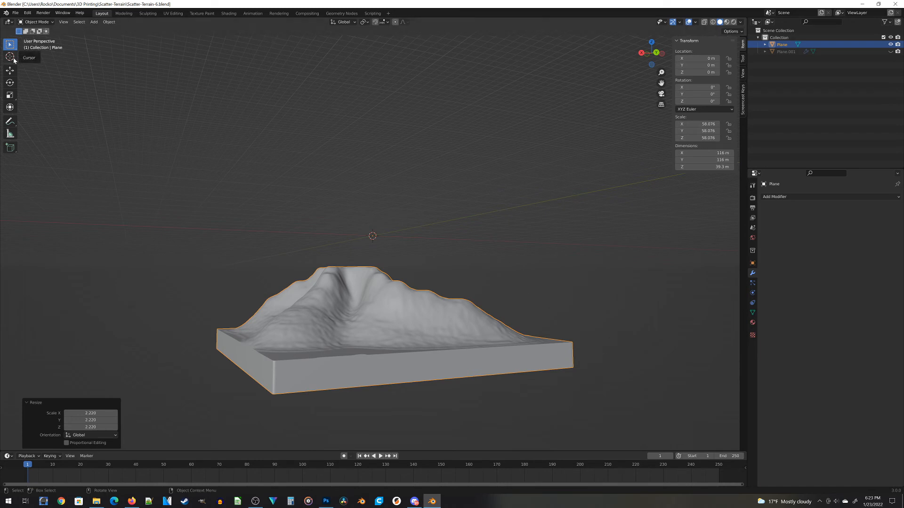
Step: Bring up the File menu to reach the export format list
left_click(15, 12)
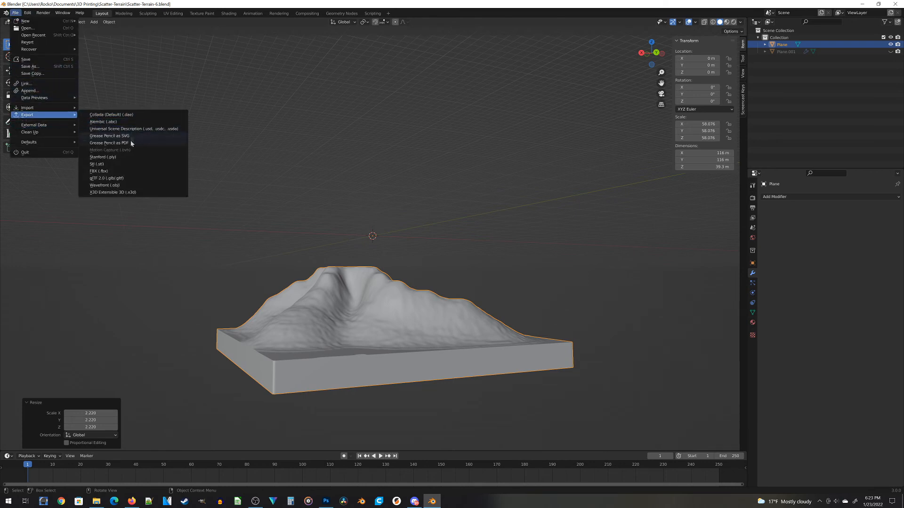
Step: Choose STL export and restrict it to the selected terrain object only
left_click(97, 164)
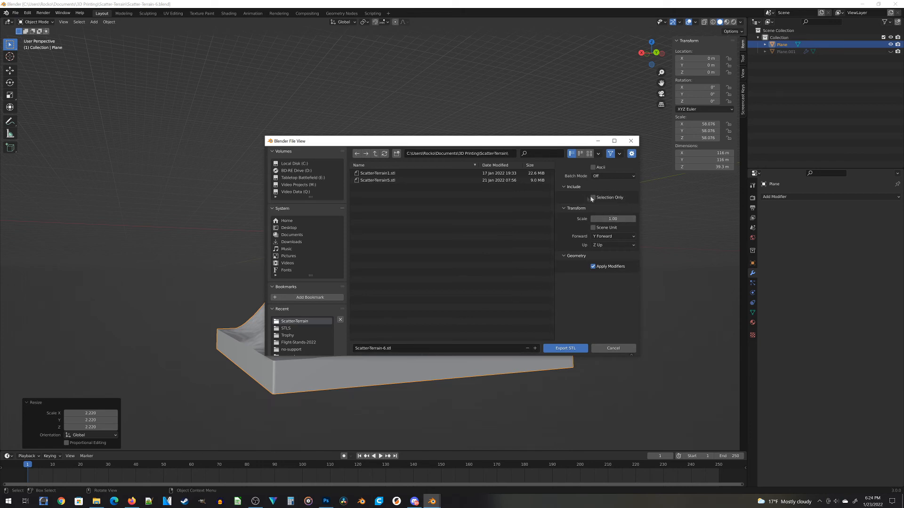
left_click(592, 197)
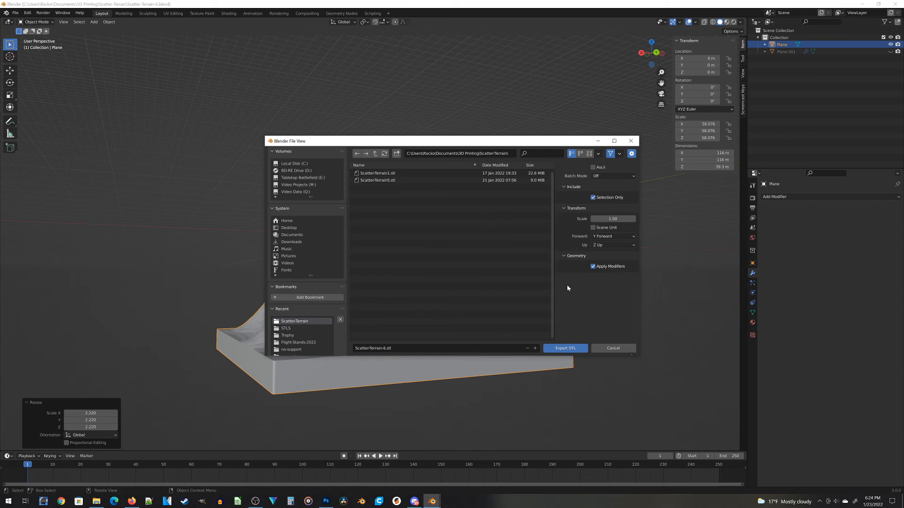
mouse_move(514, 277)
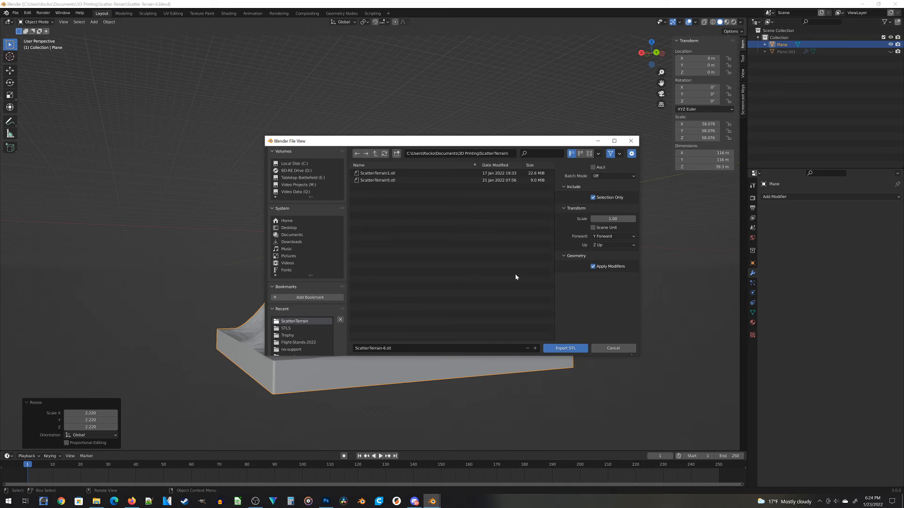
mouse_move(489, 266)
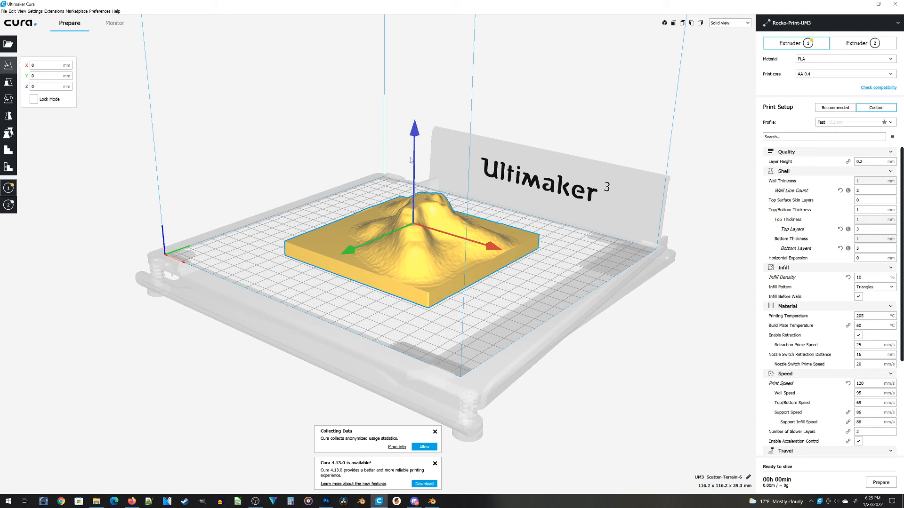
mouse_move(415, 137)
type("210")
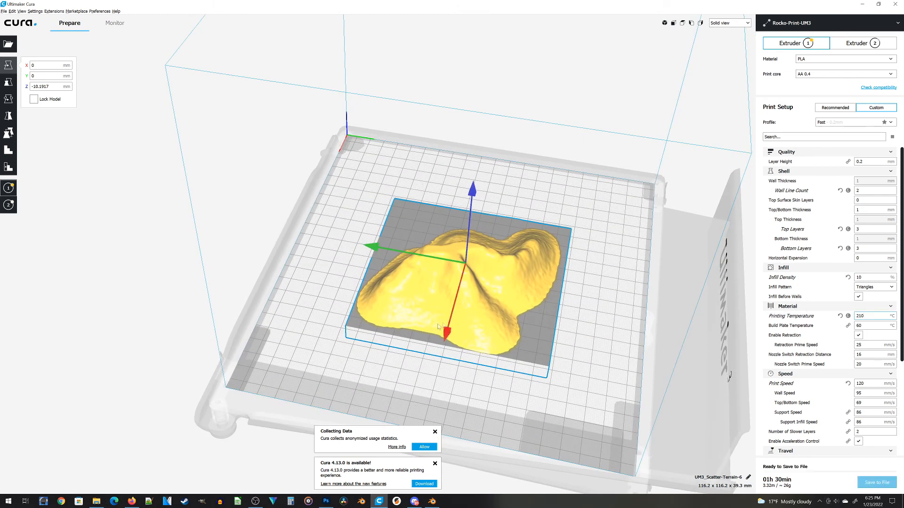
Step: Switch Cura's view mode to the layer-by-layer preview of the sliced terrain
left_click(728, 23)
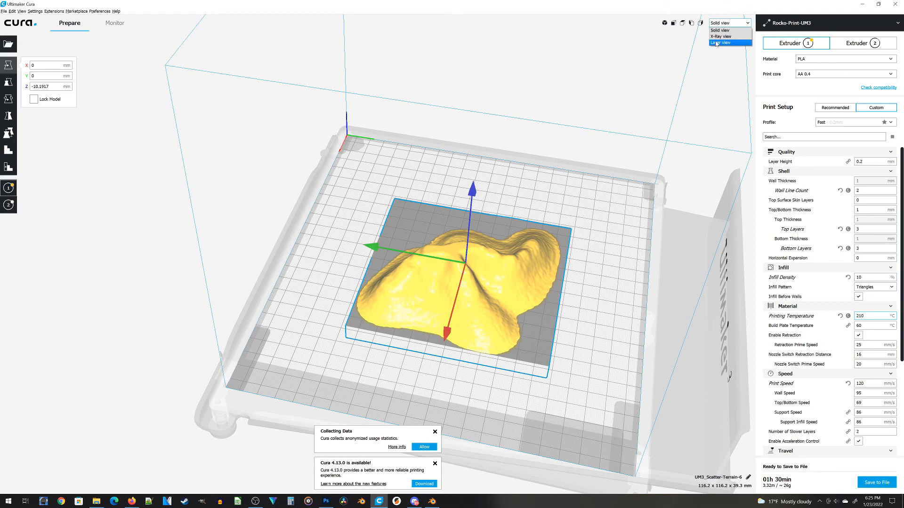
left_click(720, 43)
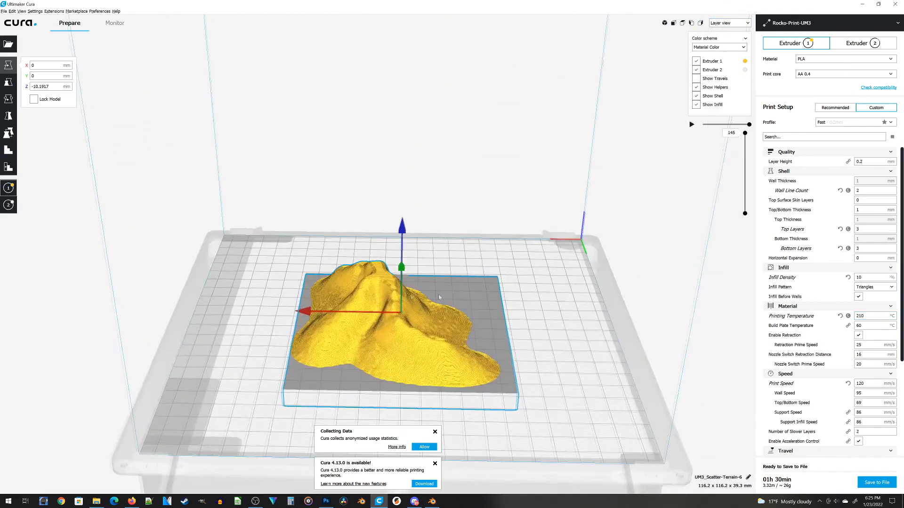